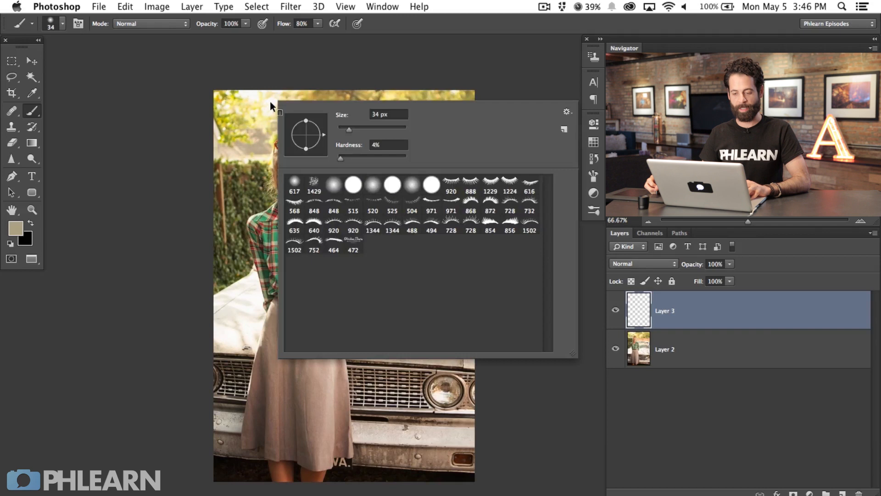
Dismiss the brush preset picker so the canvas is clear.
left_click(307, 275)
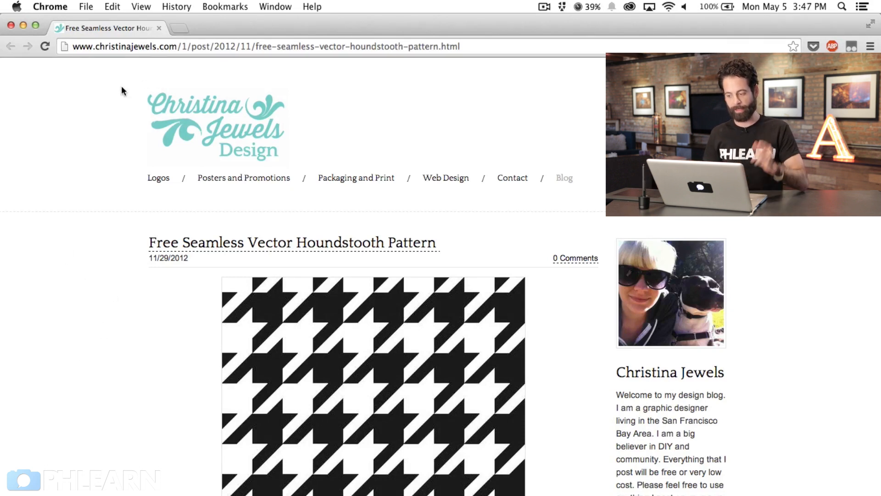
Copy the houndstooth pattern image from the Christina Jewels page.
scroll("down", 3)
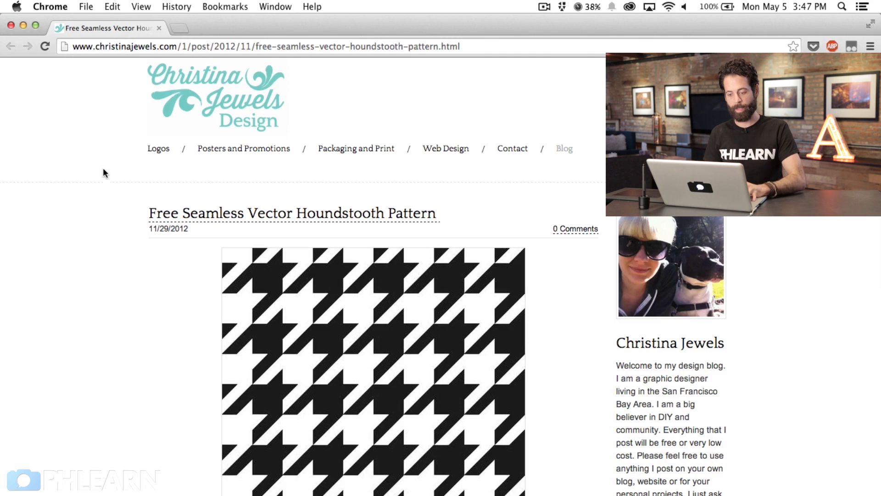
scroll("down", 3)
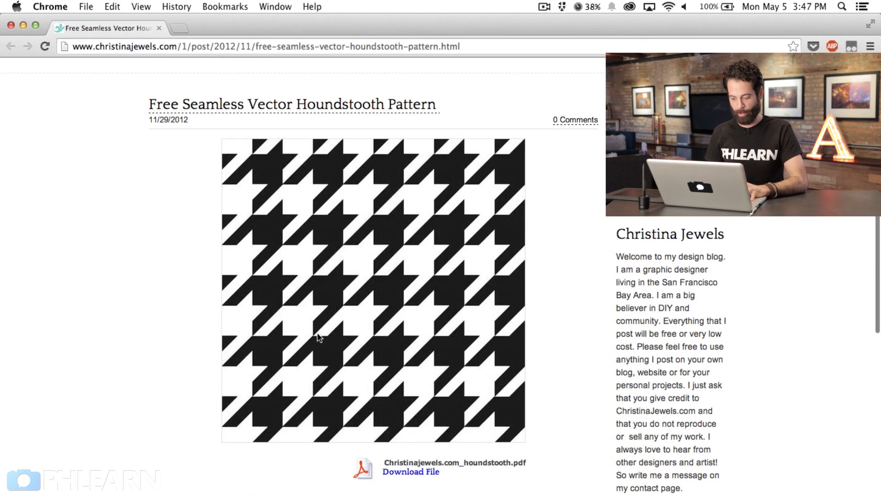
right_click(404, 390)
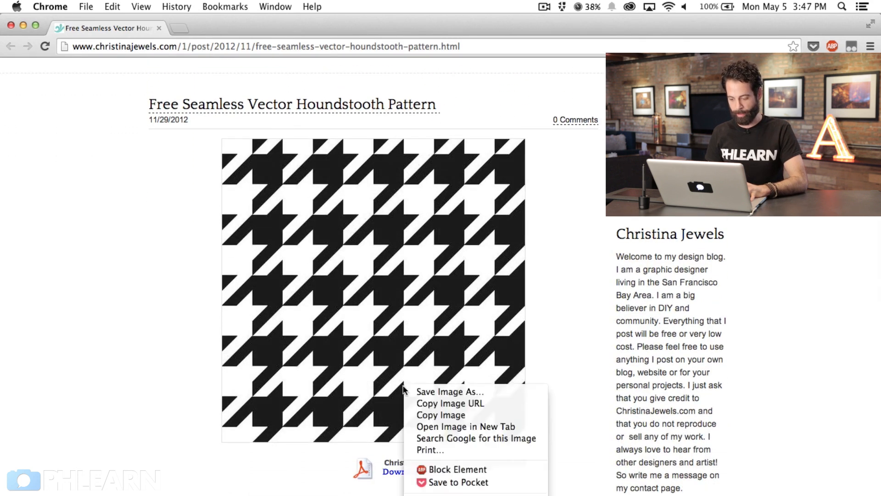
mouse_move(441, 415)
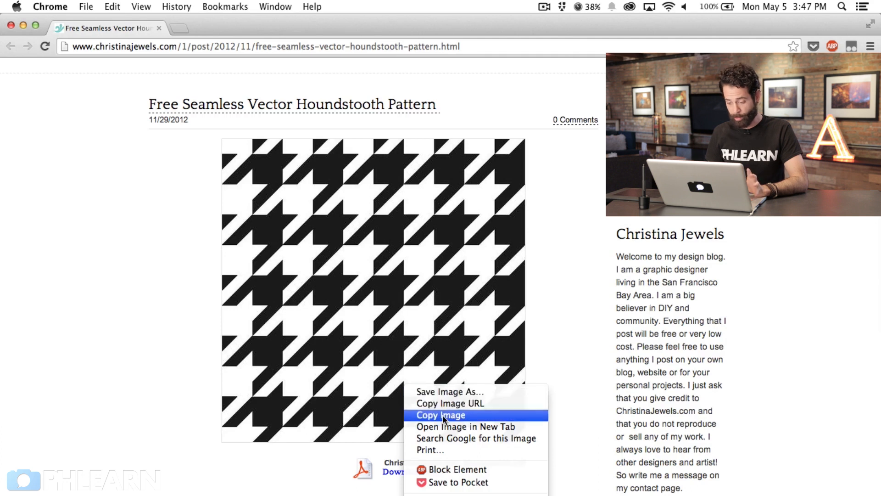
left_click(440, 415)
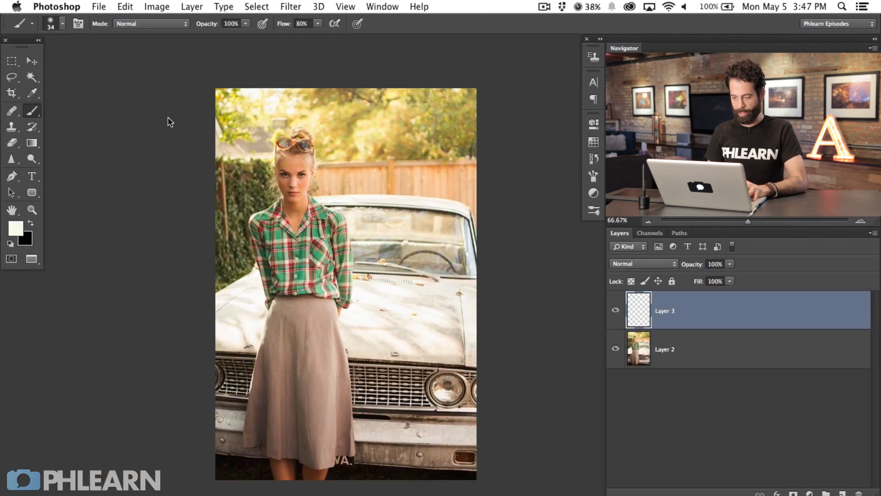
Create a new document at the clipboard size for the copied pattern.
left_click(98, 7)
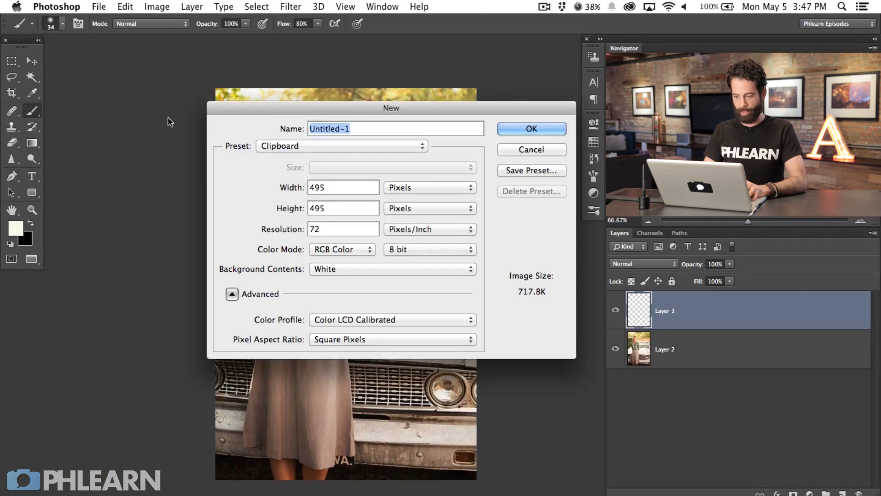
left_click(530, 129)
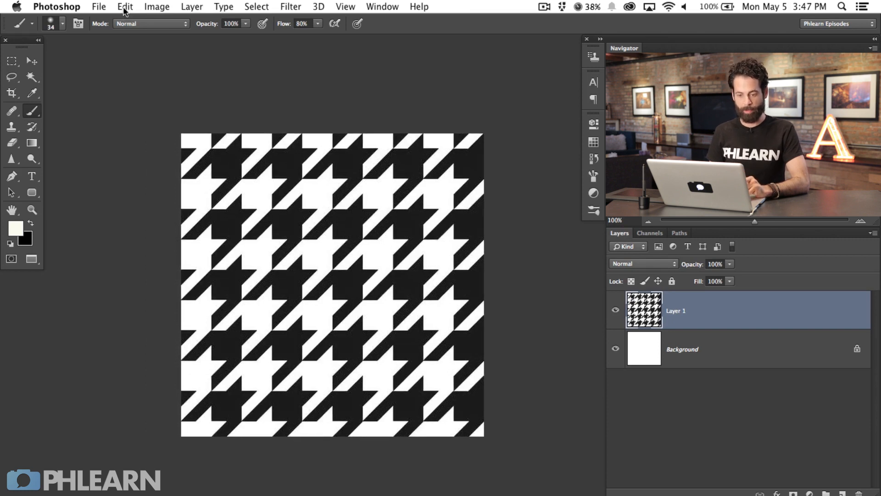
Define the houndstooth image as a pattern named 'Houndstoot'.
left_click(125, 7)
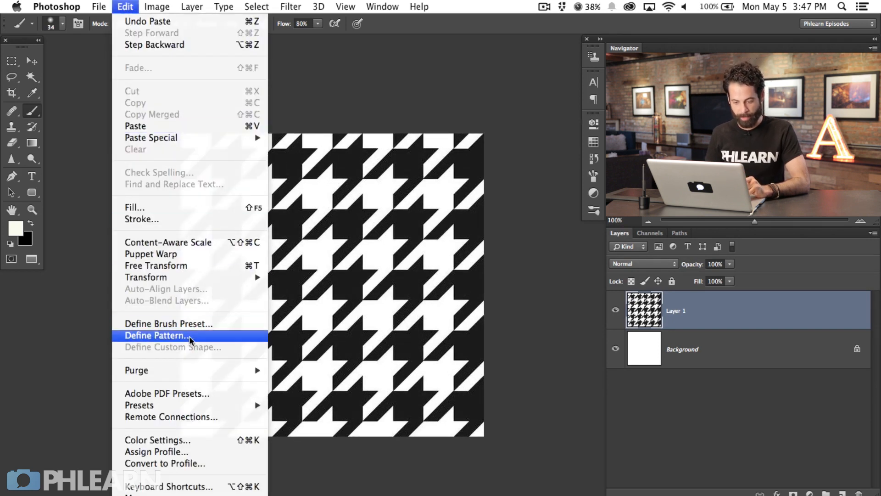
left_click(156, 335)
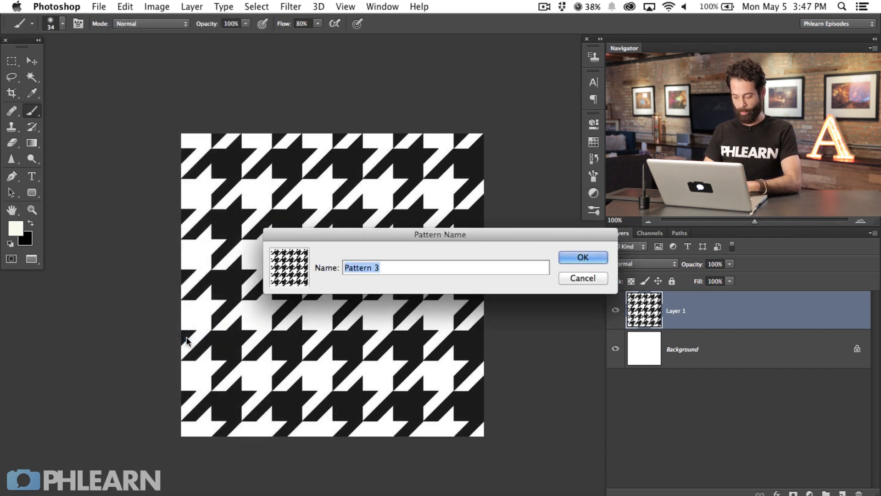
type("Houndstoot")
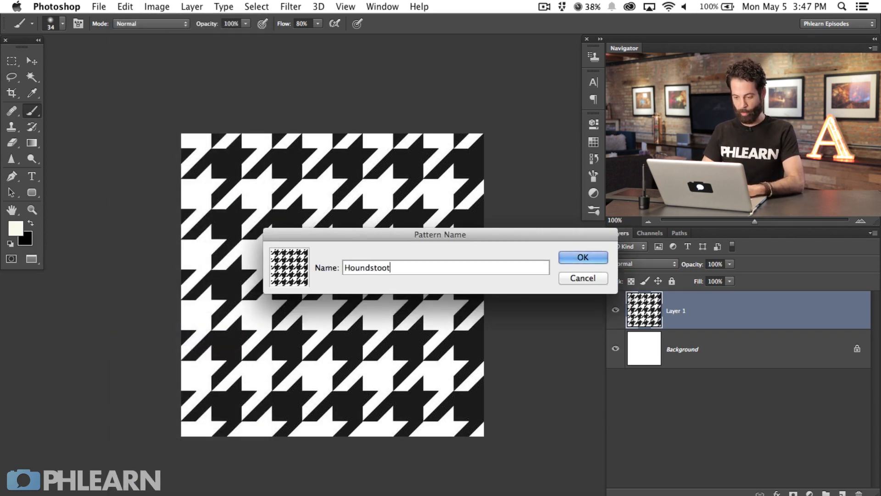
left_click(582, 257)
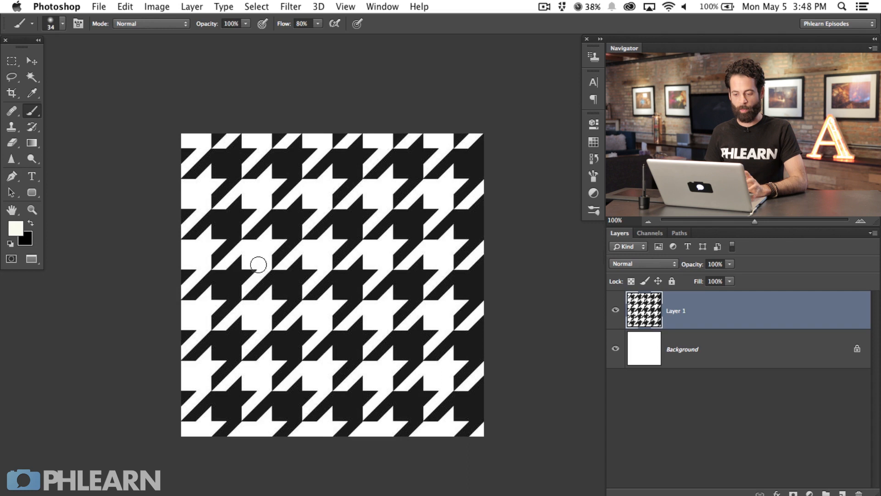
Check the pattern tile's dimensions in Image Size.
left_click(156, 6)
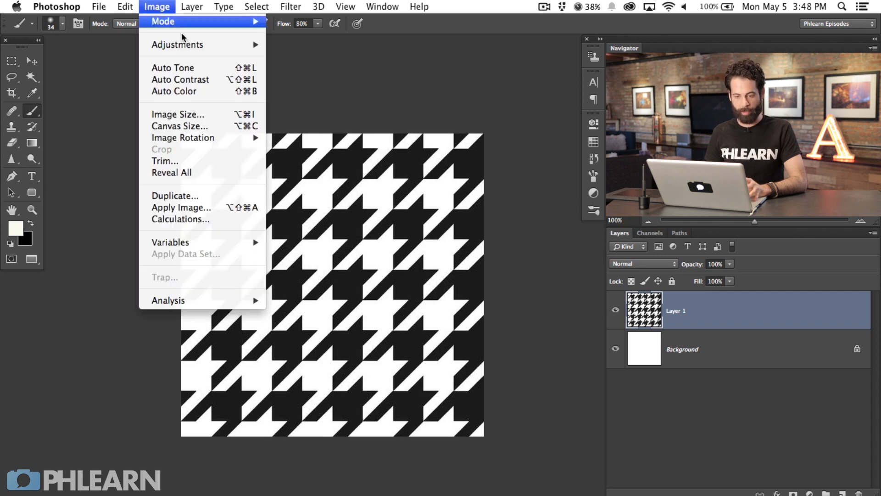
left_click(178, 114)
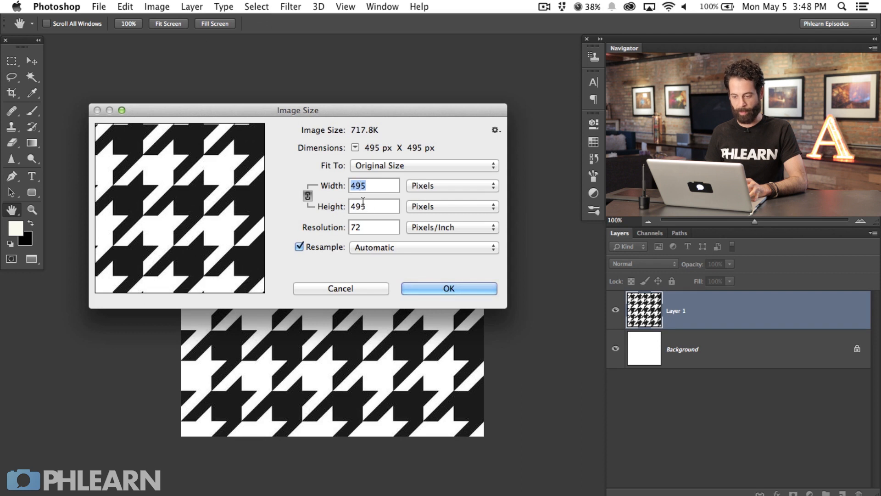
left_click(447, 287)
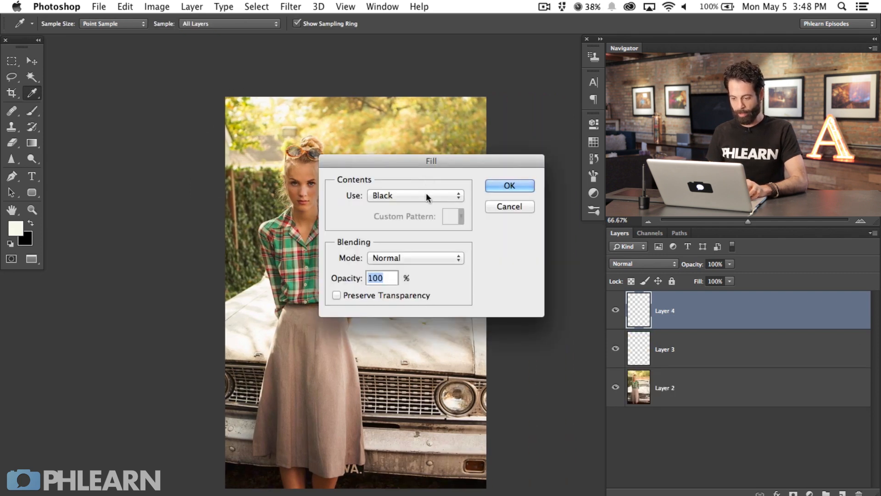
Fill a trial layer with the houndstooth pattern and shrink it over the dress.
left_click(414, 195)
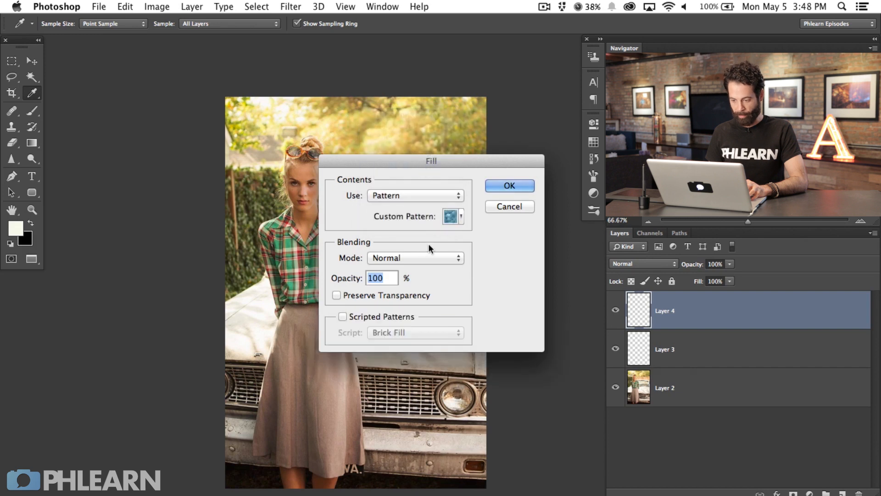
left_click(459, 216)
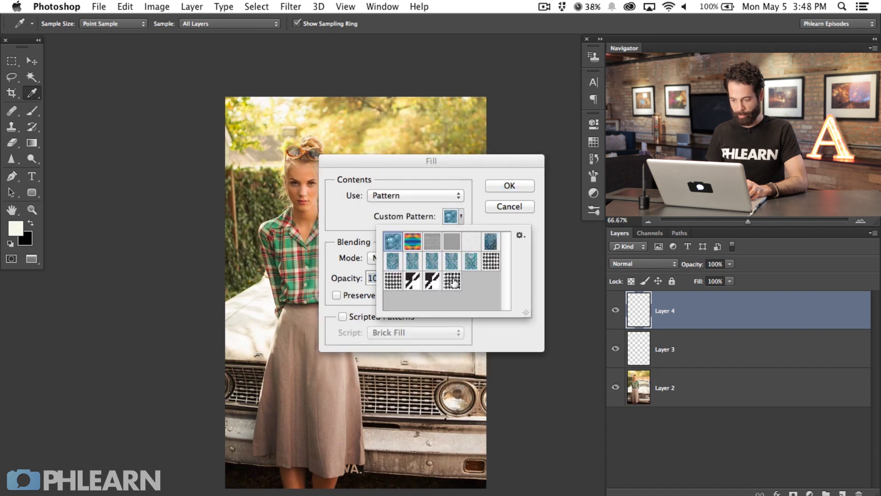
left_click(451, 281)
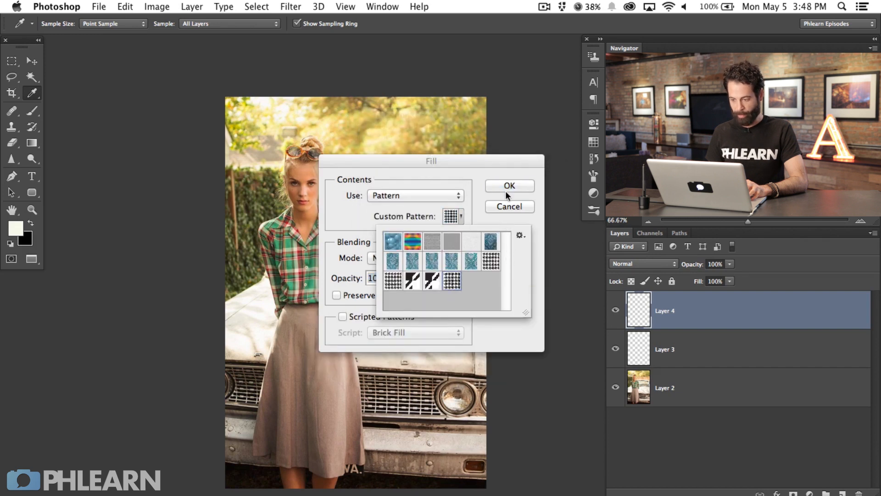
left_click(507, 185)
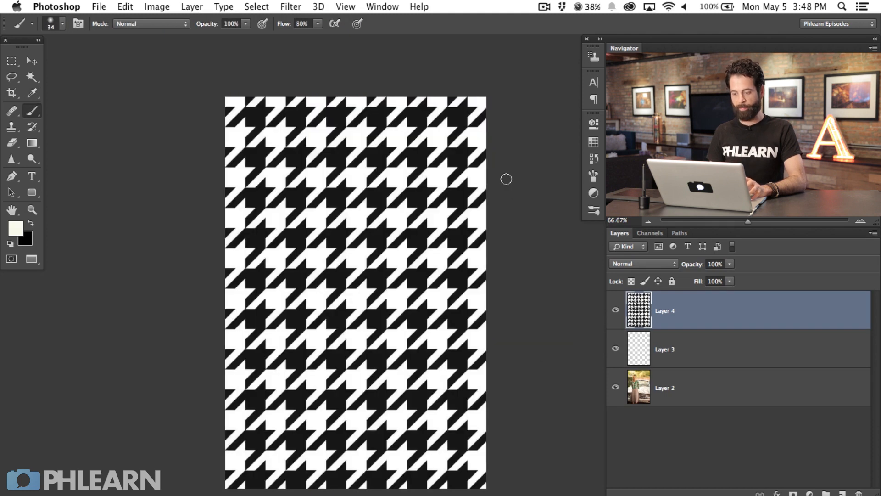
mouse_move(402, 249)
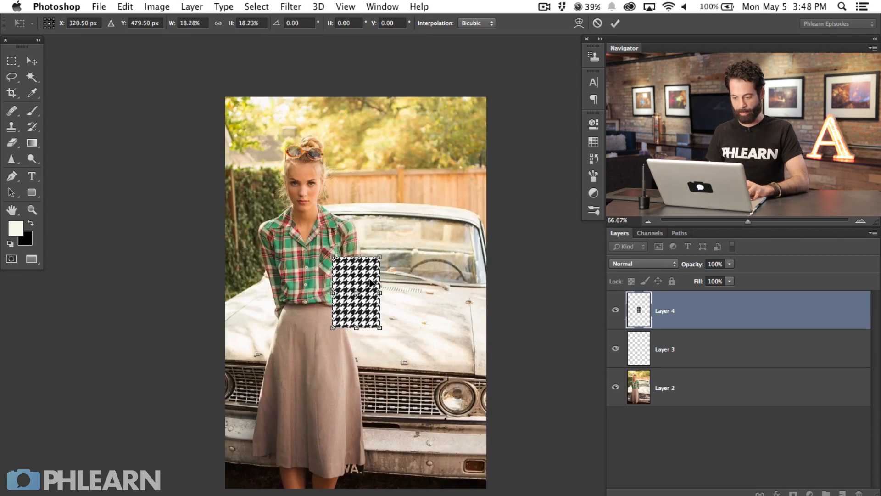
left_click_drag(356, 292, 318, 358)
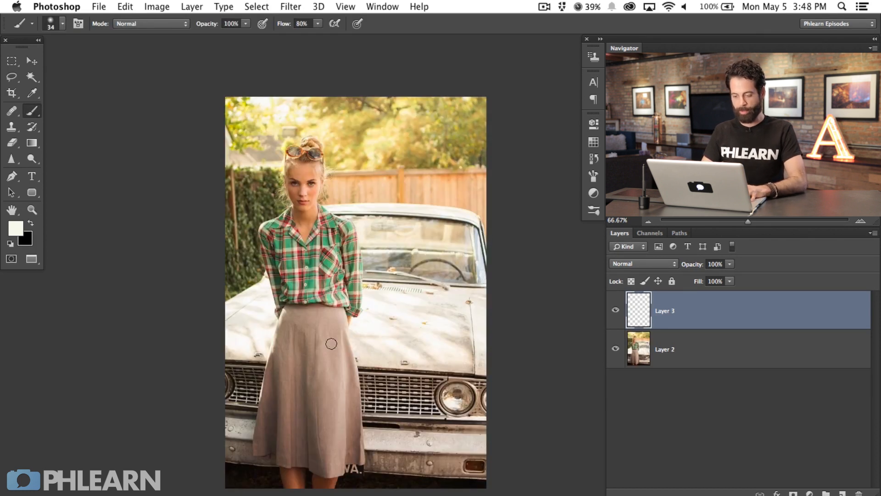
Create a large new blank document for the pattern.
left_click(98, 6)
type("500")
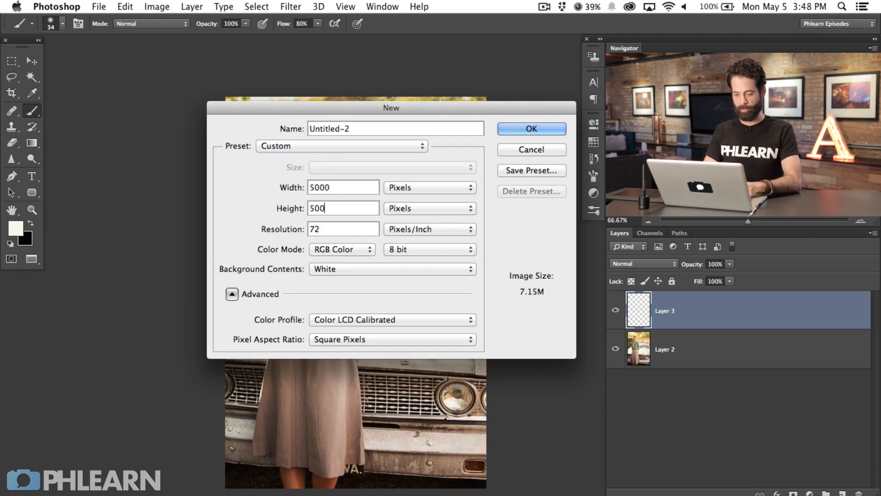
left_click(530, 128)
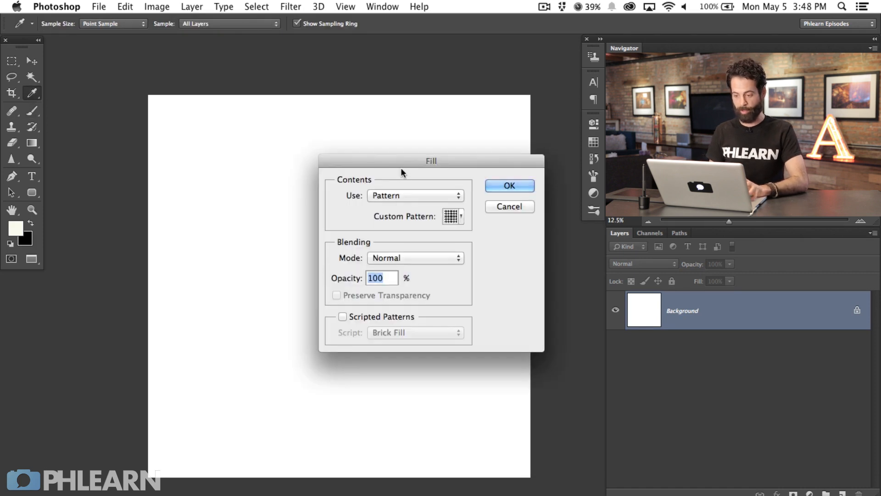
Fill the document with the saved houndstooth pattern.
left_click(415, 195)
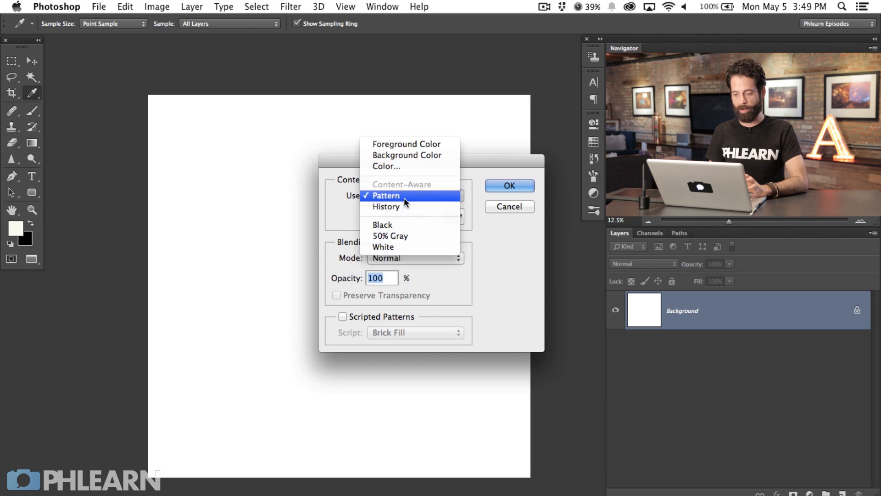
left_click(386, 194)
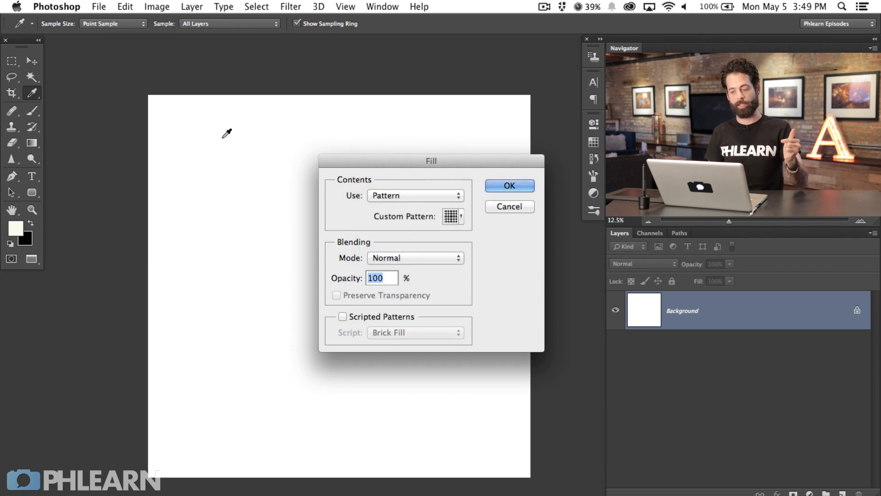
left_click(452, 217)
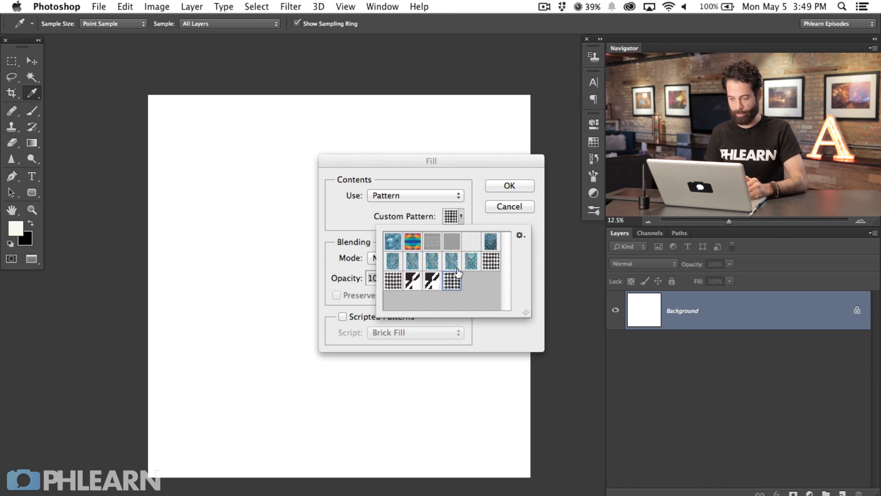
left_click(508, 185)
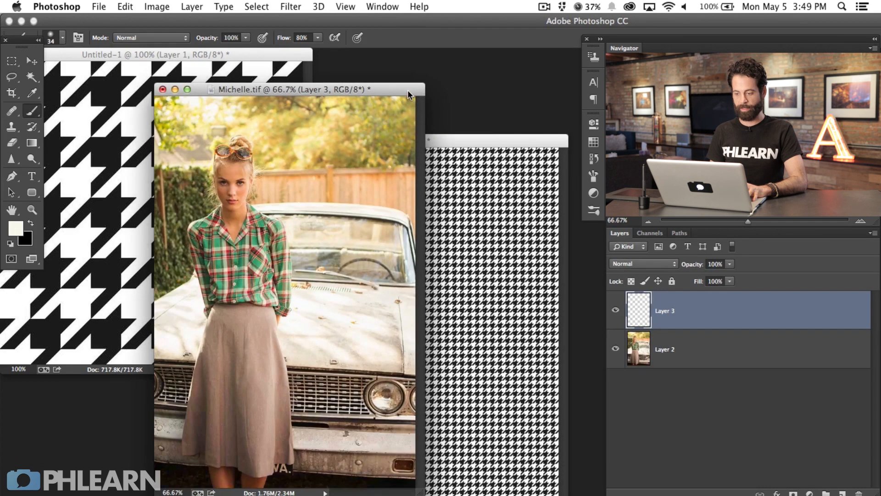
mouse_move(502, 196)
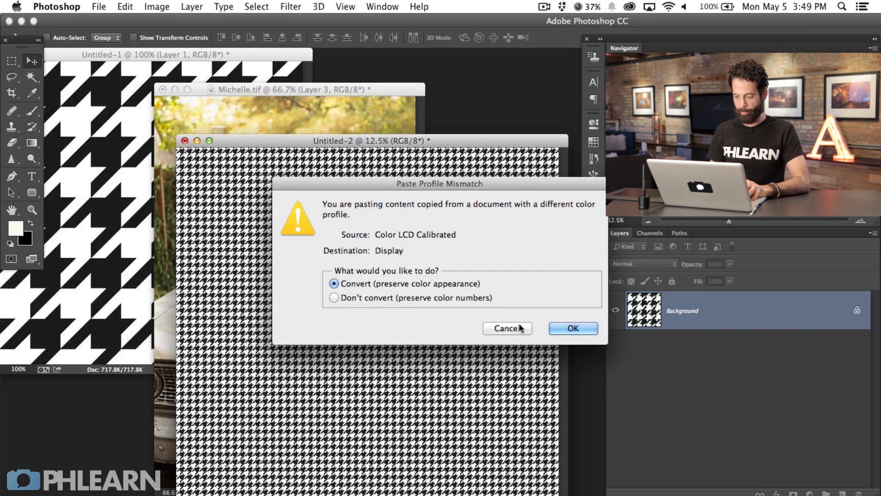
Accept the colour profile conversion when pasting the pattern into Michelle.tif.
left_click(572, 328)
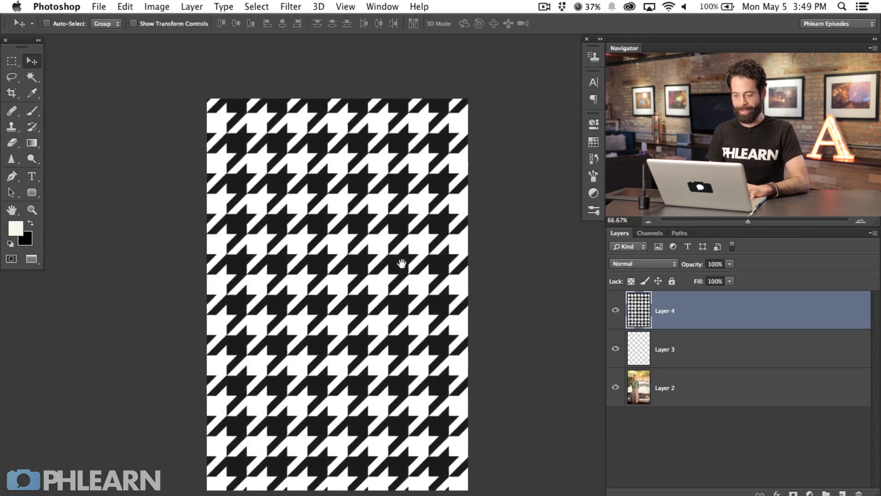
Lower the pattern layer's opacity and scale it to 25.00% over the skirt.
left_click_drag(401, 263, 328, 331)
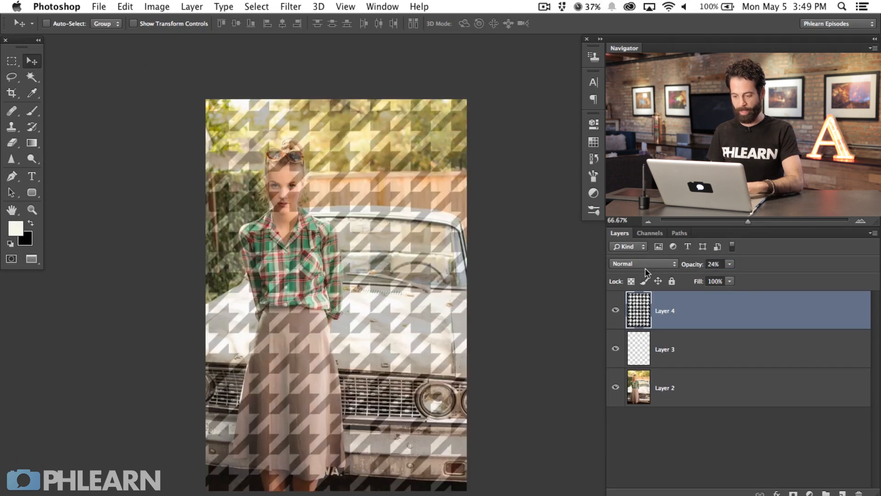
key("cmd+t")
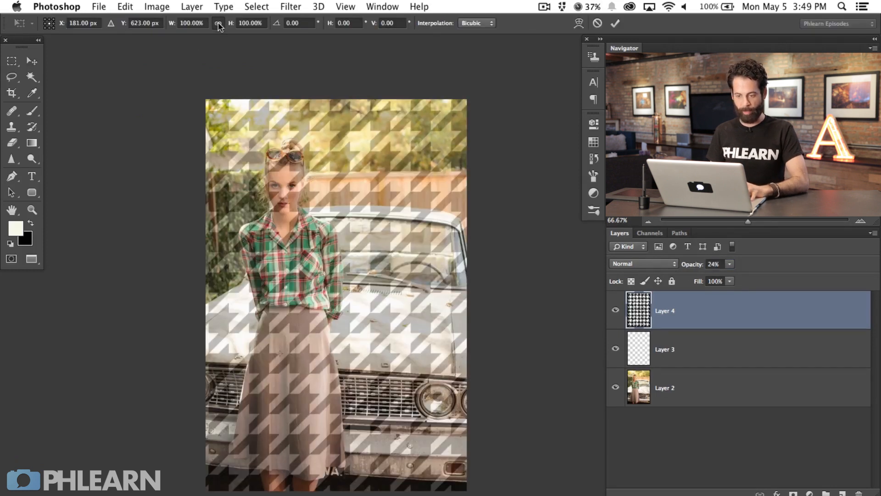
type("25.00%")
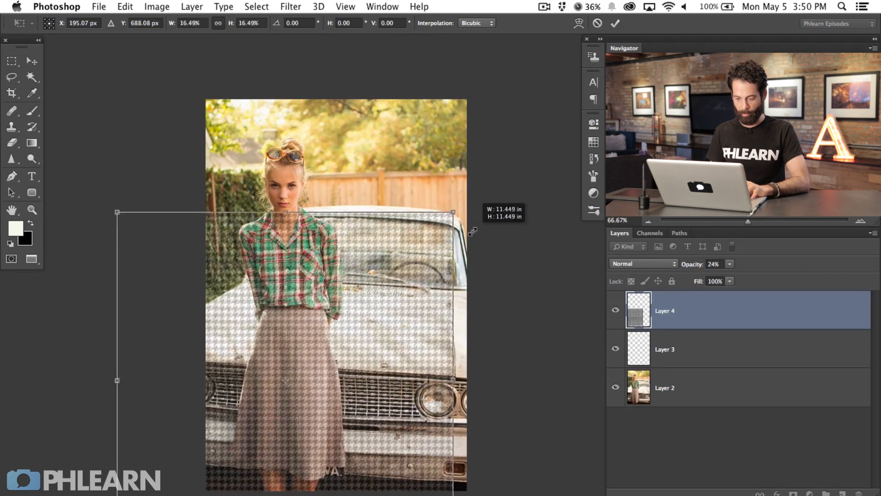
left_click_drag(453, 212, 413, 252)
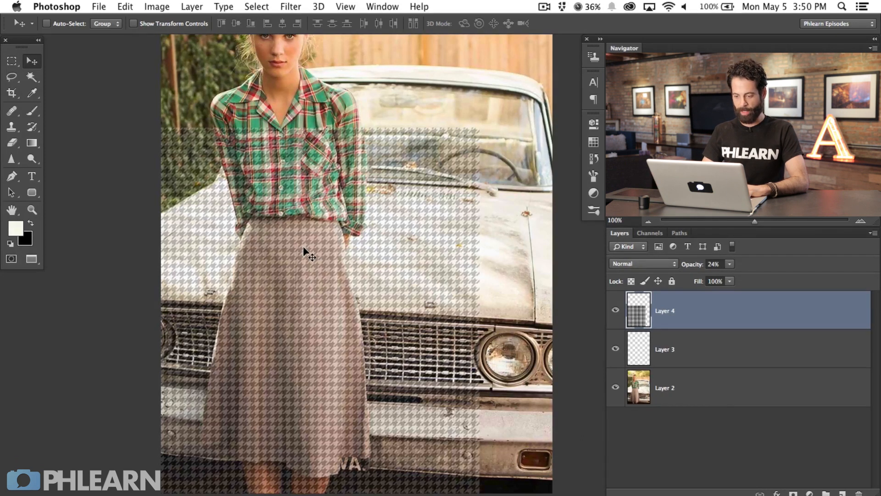
Set the houndstooth layer to Soft Light at 50% opacity.
left_click(714, 264)
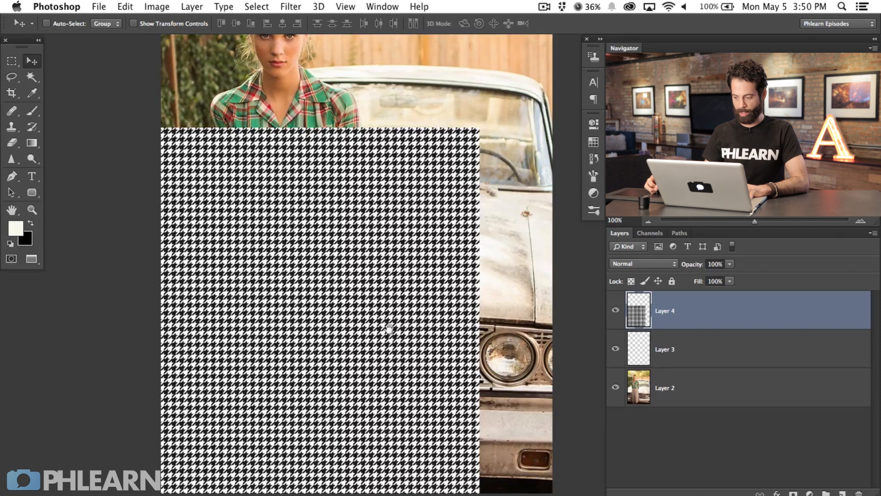
left_click(643, 263)
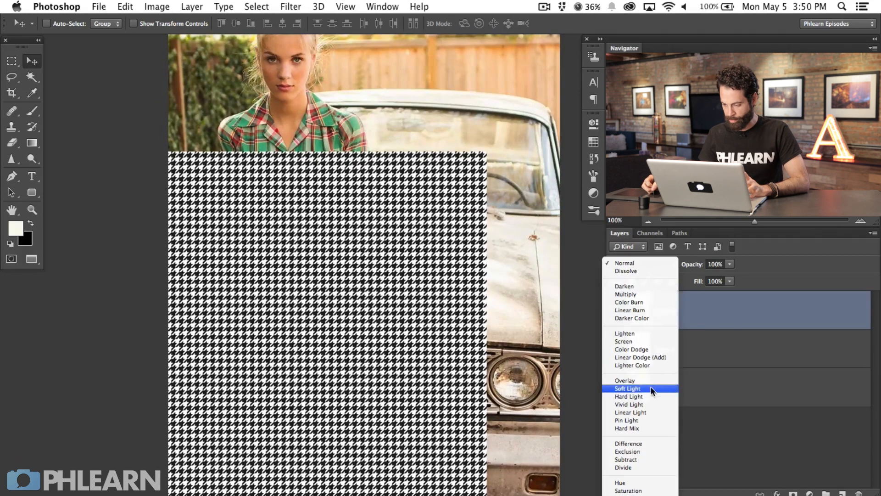
left_click(627, 388)
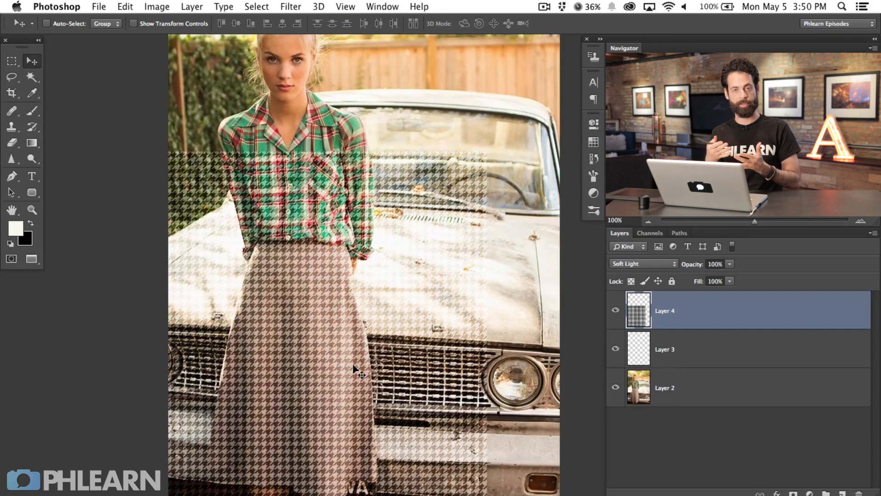
left_click(715, 263)
type("50")
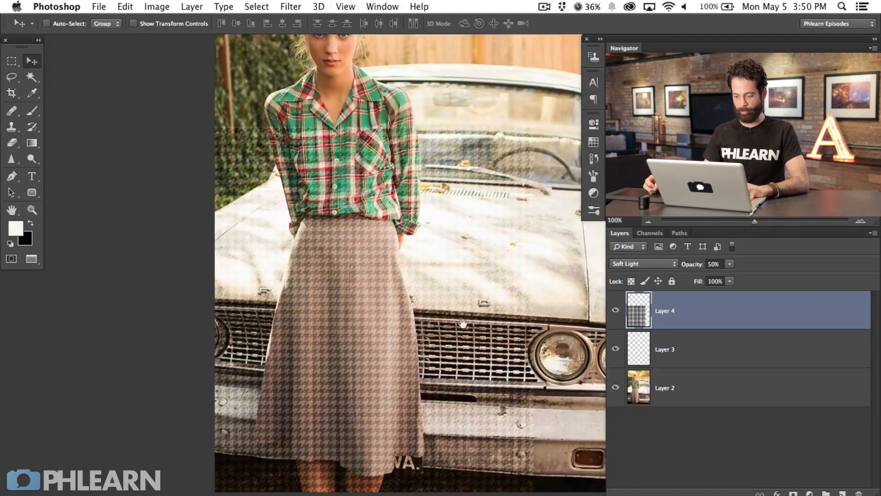
Compare hidden, Multiply and Screen looks, then return to Soft Light.
left_click(615, 310)
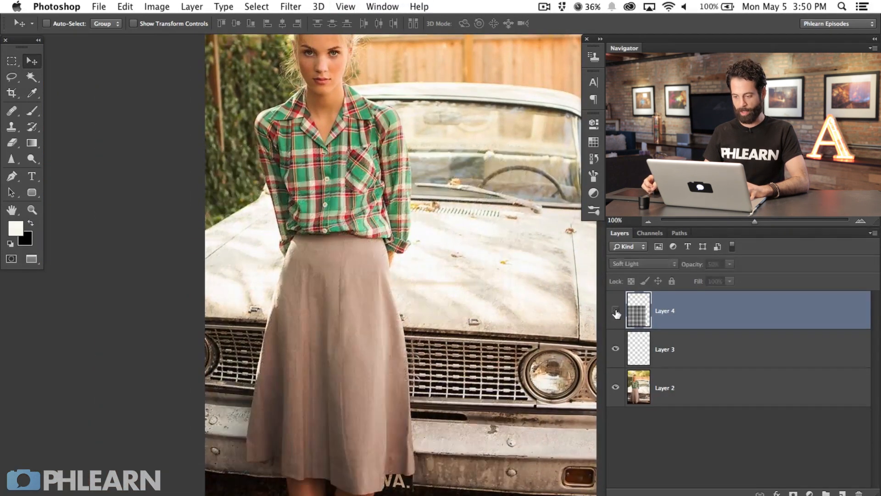
left_click(615, 310)
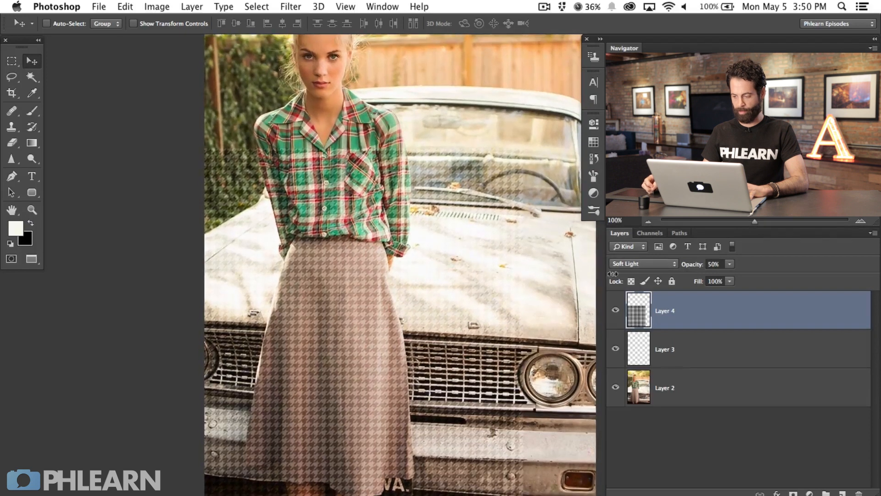
left_click(641, 264)
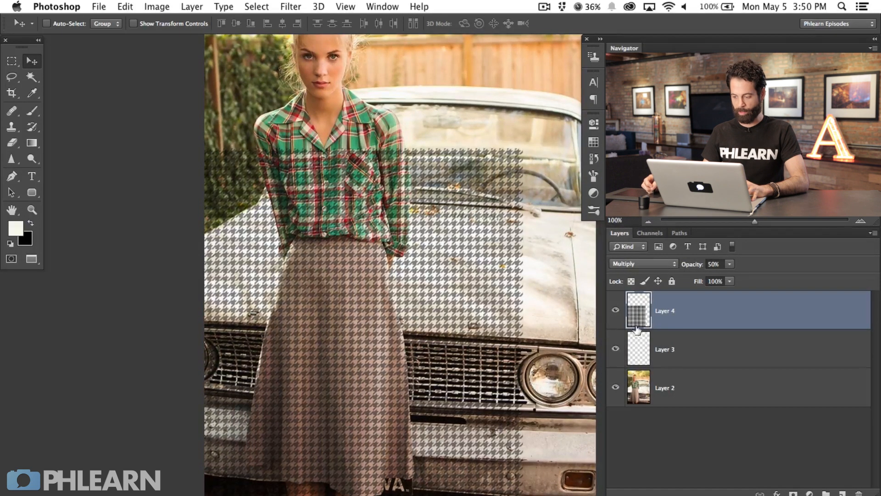
left_click(641, 263)
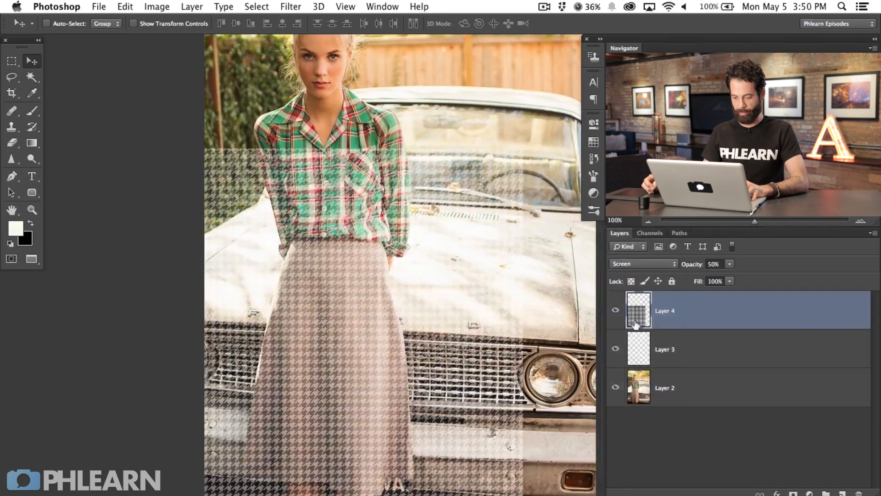
left_click(642, 264)
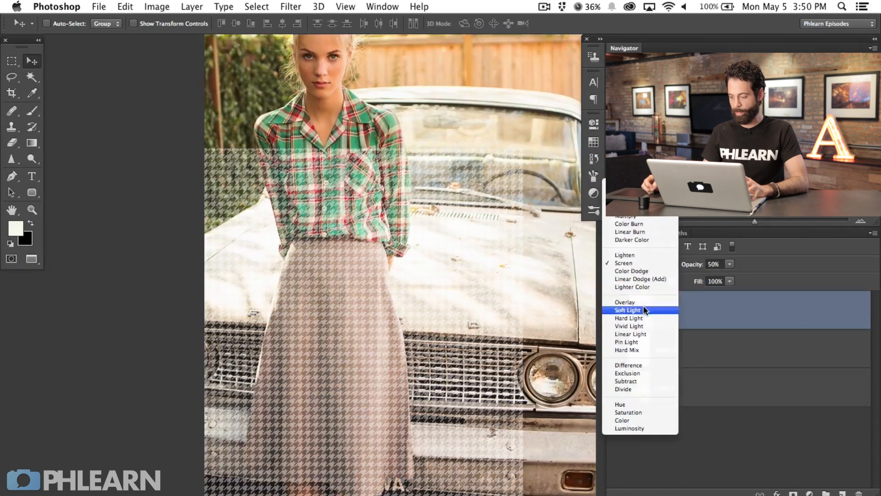
left_click(627, 310)
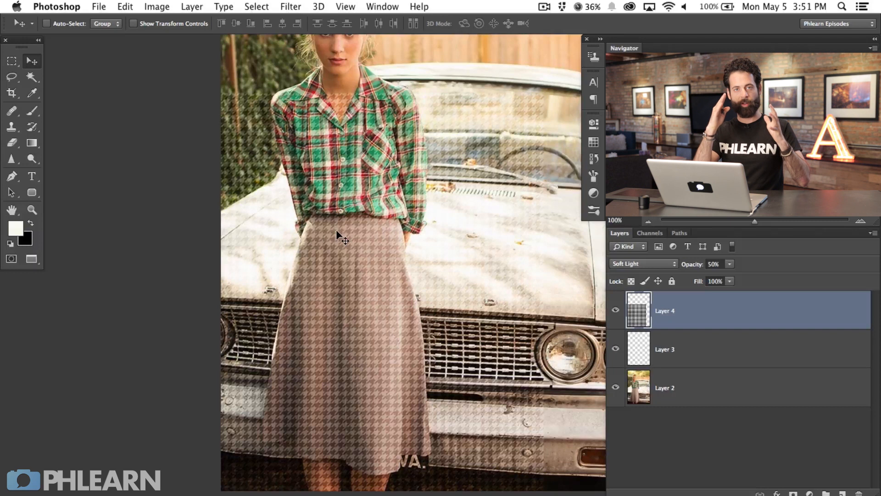
mouse_move(210, 170)
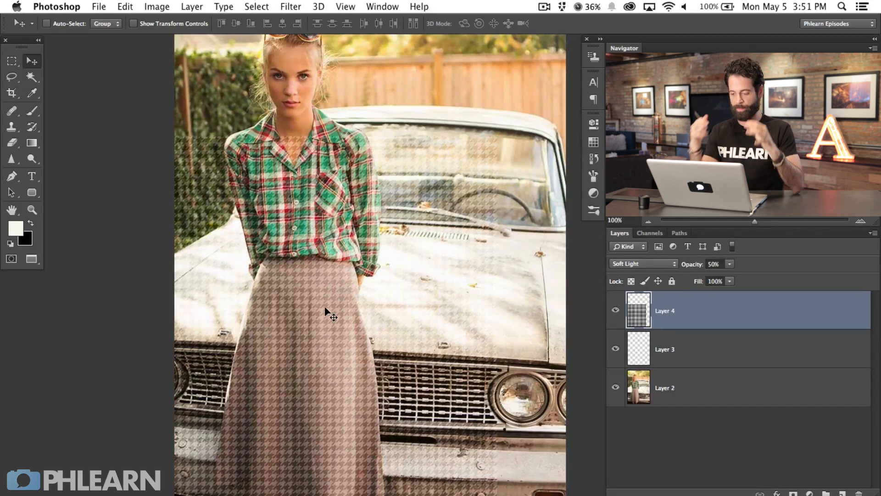
mouse_move(403, 284)
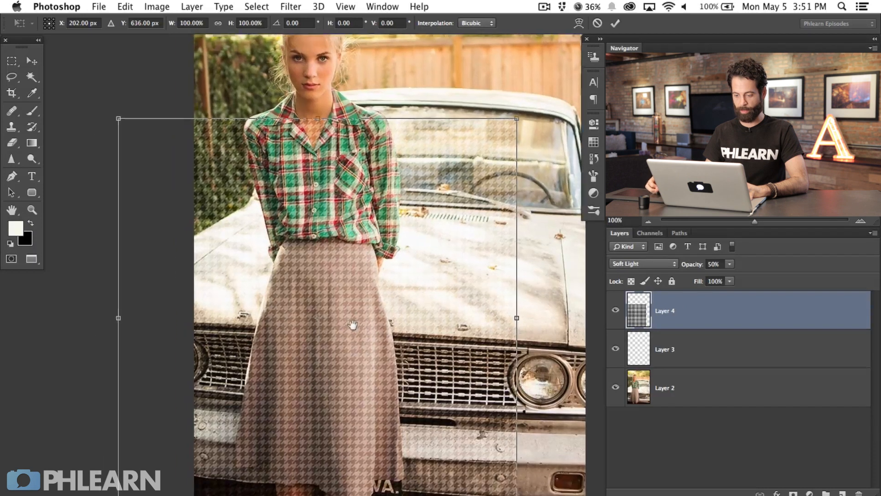
Warp the pattern inward at the waist and outward along the skirt's flare.
right_click(353, 325)
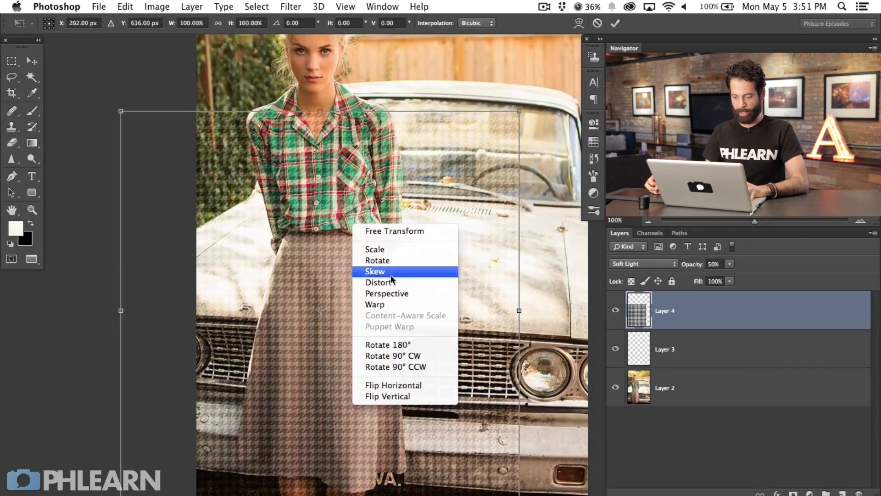
left_click(375, 304)
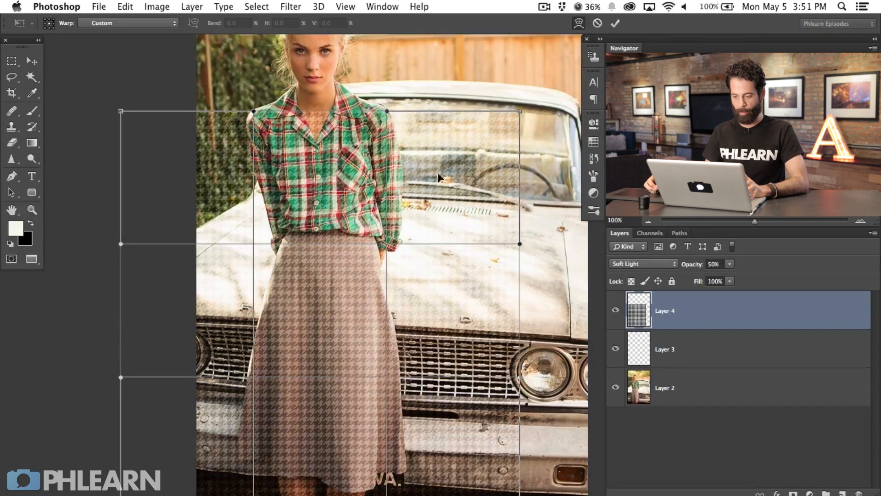
left_click_drag(121, 111, 168, 139)
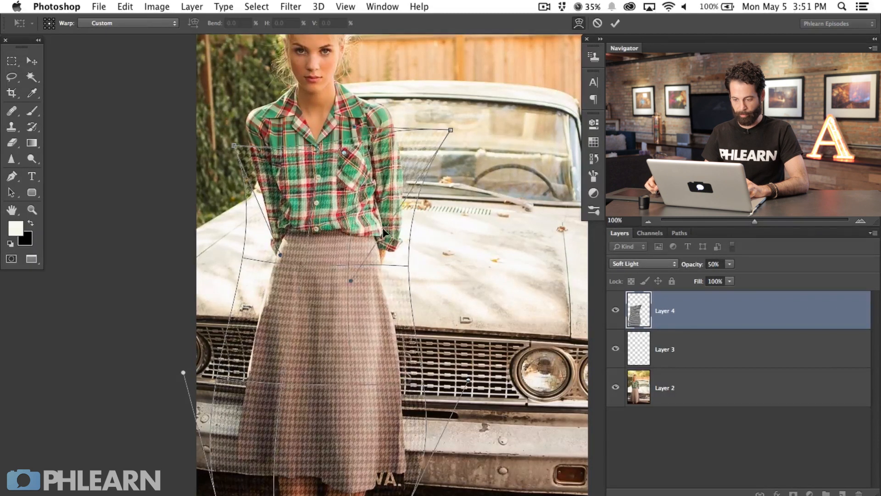
left_click_drag(450, 129, 421, 138)
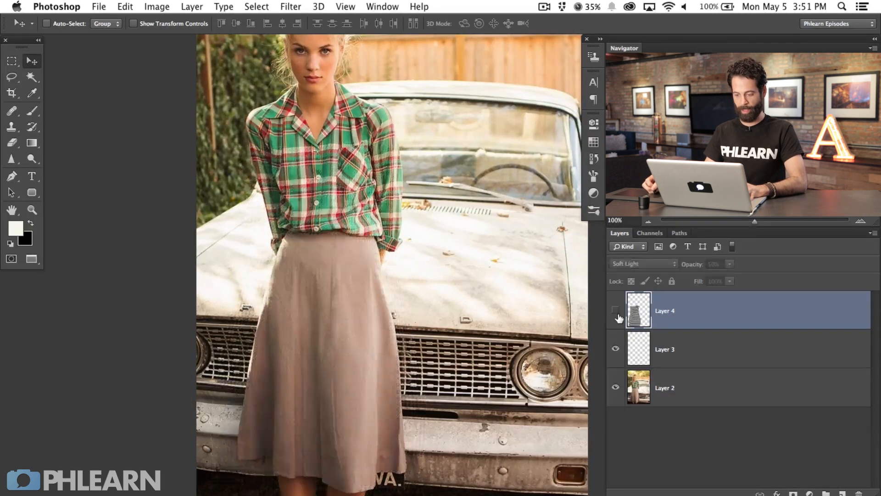
left_click(614, 310)
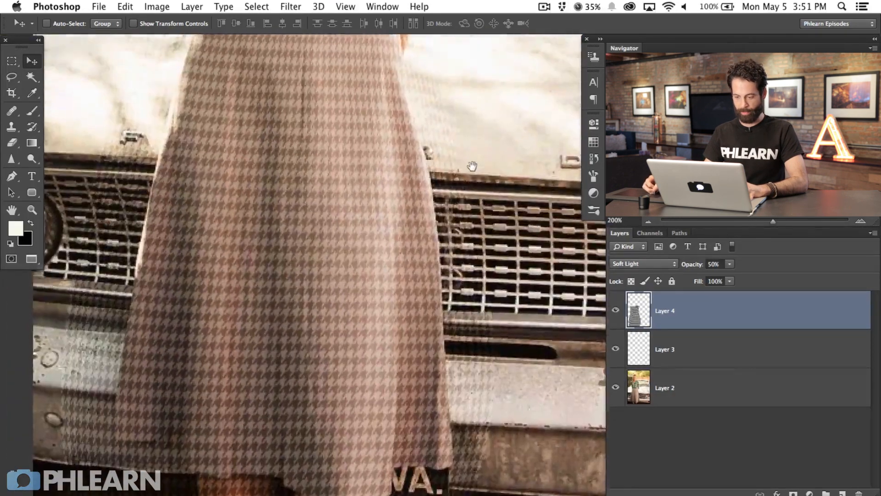
Bring the upper skirt into view and hide the houndstooth layer.
left_click_drag(472, 166, 460, 220)
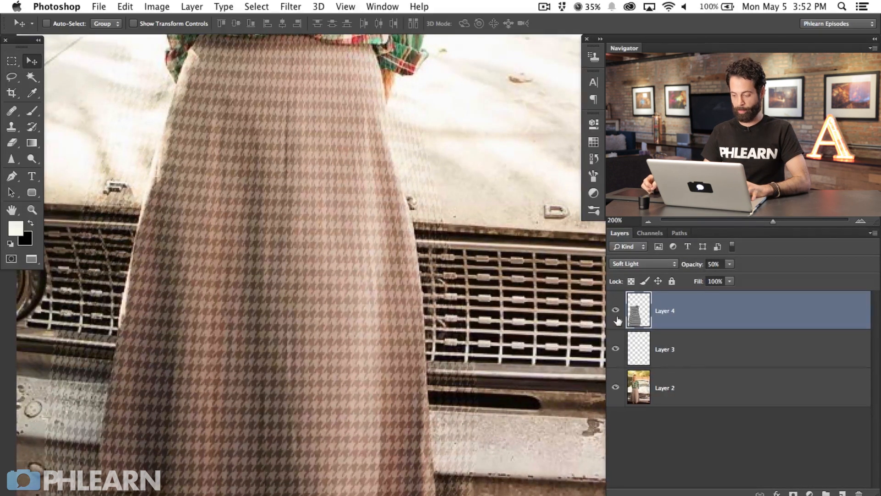
left_click(615, 310)
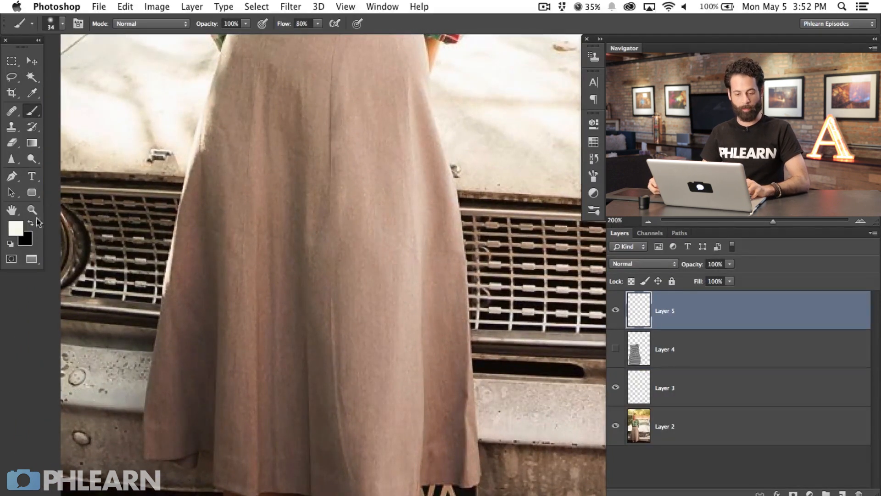
Set the foreground colour to pure red via the Color Picker.
left_click(15, 227)
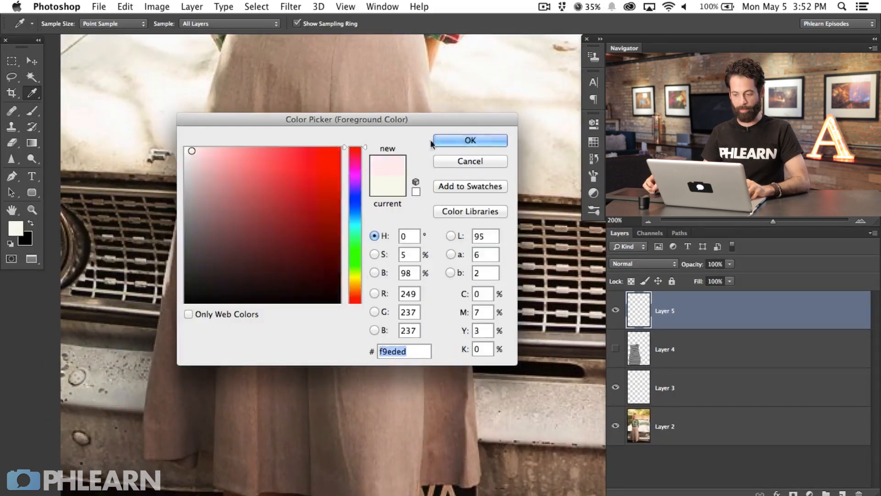
left_click(470, 140)
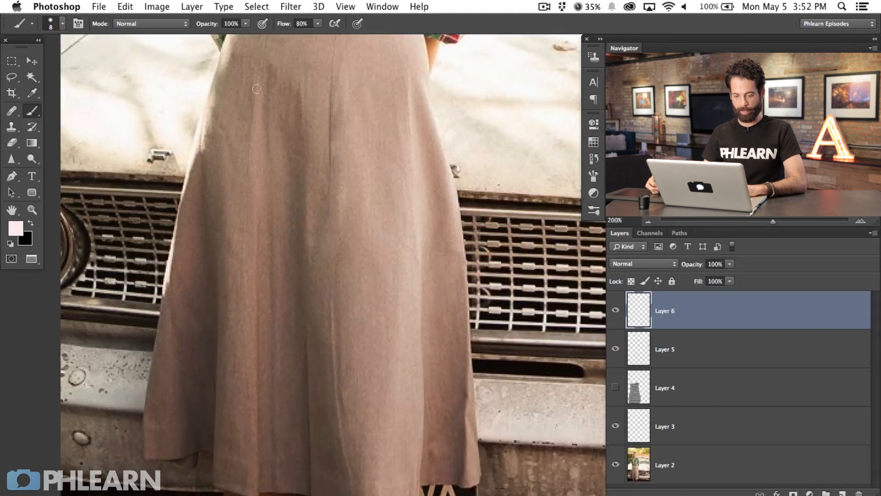
left_click(16, 229)
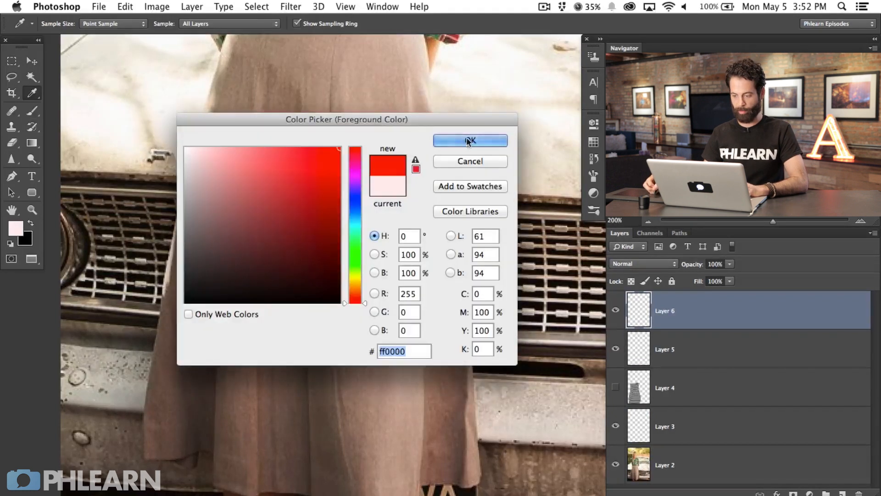
left_click(470, 140)
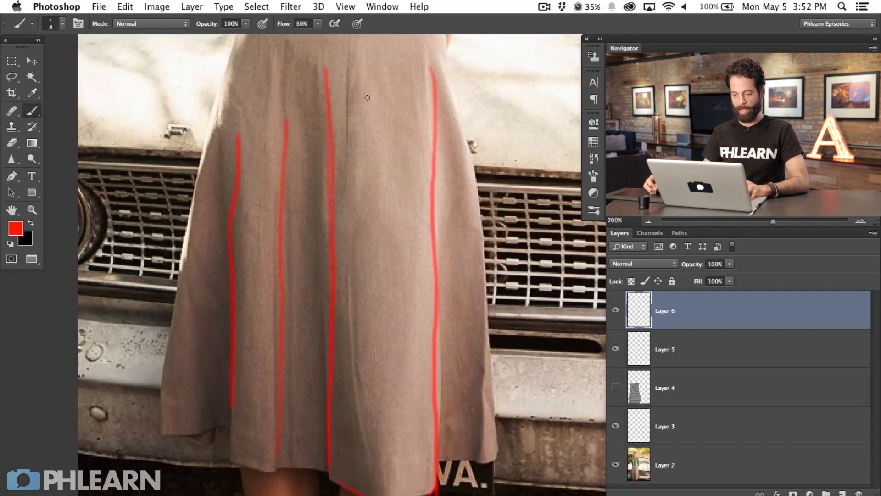
Paint red guide lines along the skirt folds and briefly toggle the pattern to compare.
left_click_drag(367, 97, 373, 393)
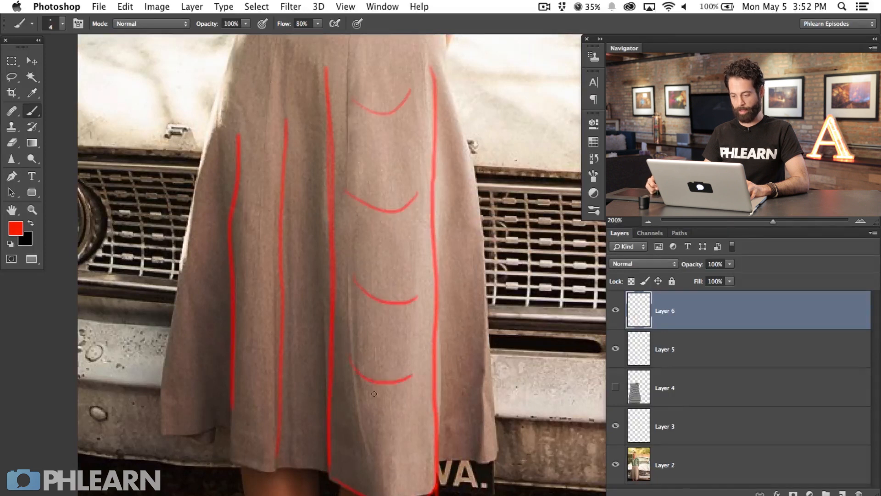
left_click(615, 387)
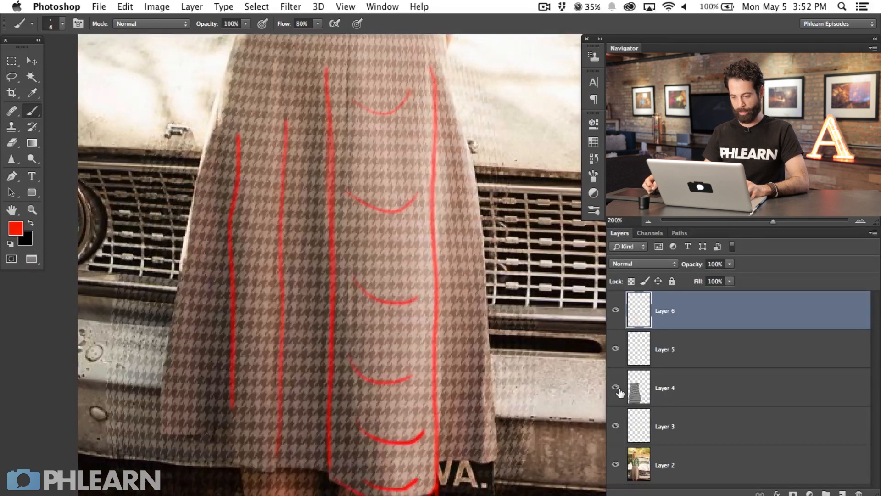
left_click(615, 388)
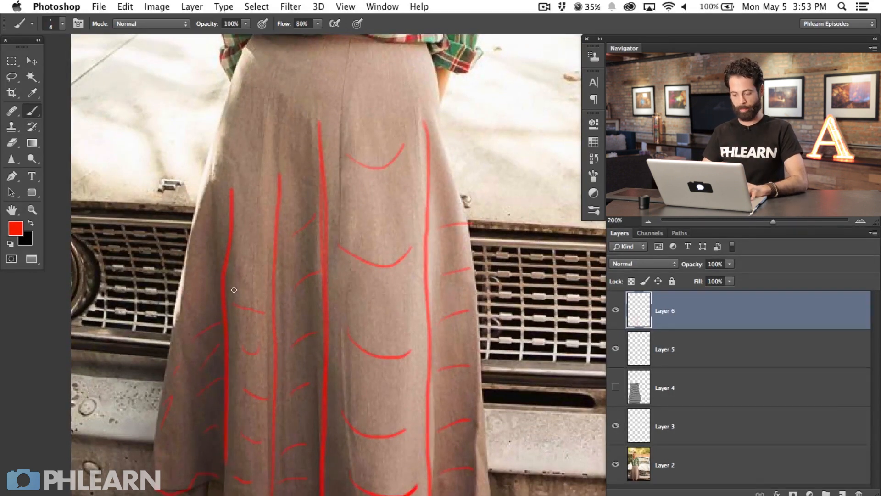
Hide the red guide layers, reveal the houndstooth layer and lower its opacity to 24%.
left_click(615, 349)
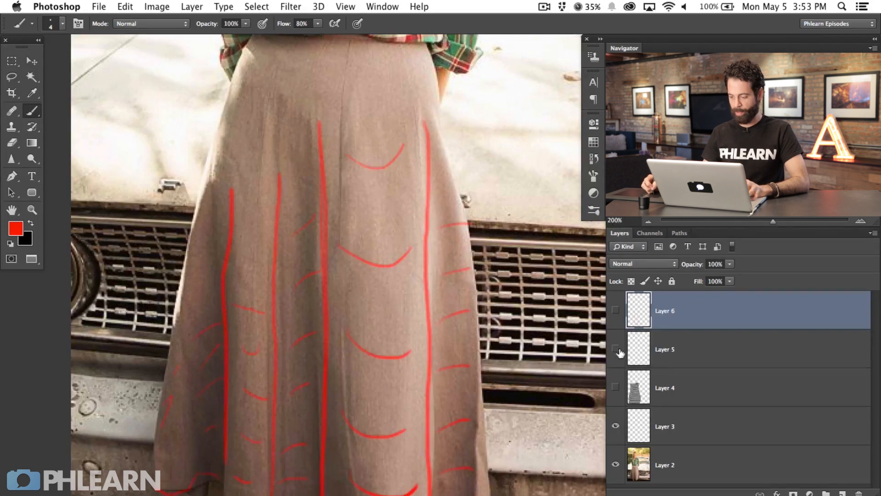
left_click(615, 387)
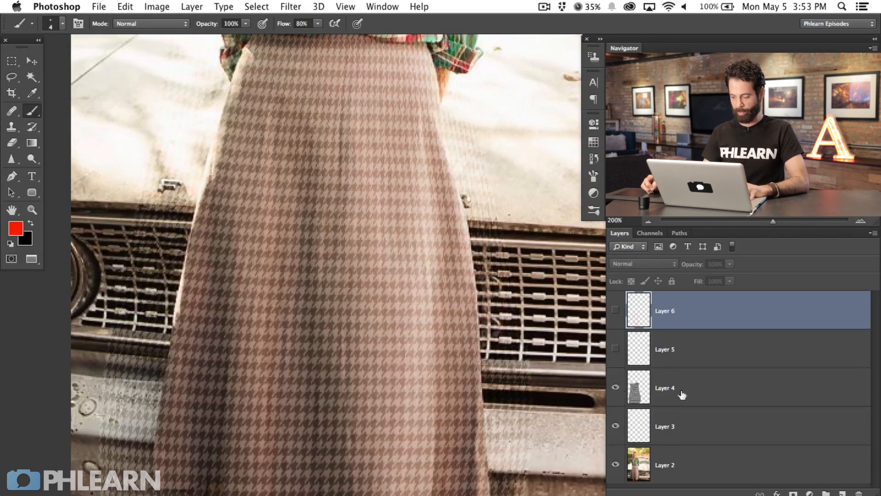
left_click(664, 387)
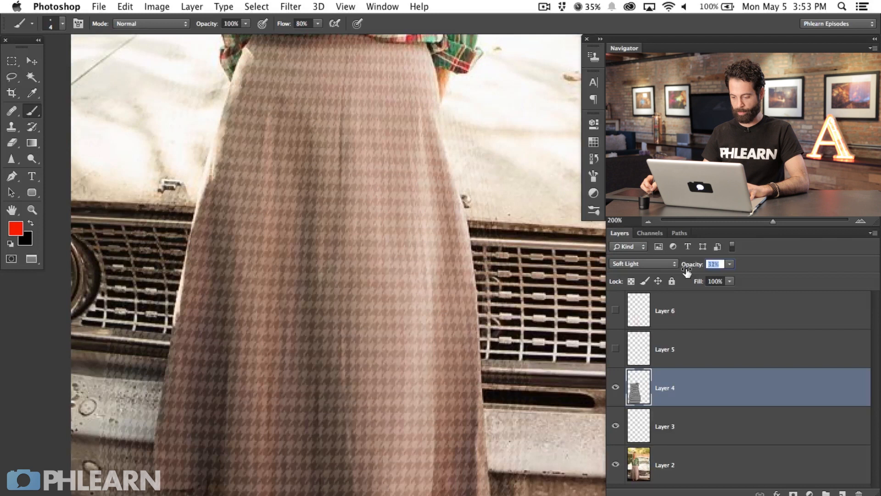
left_click_drag(692, 264, 685, 272)
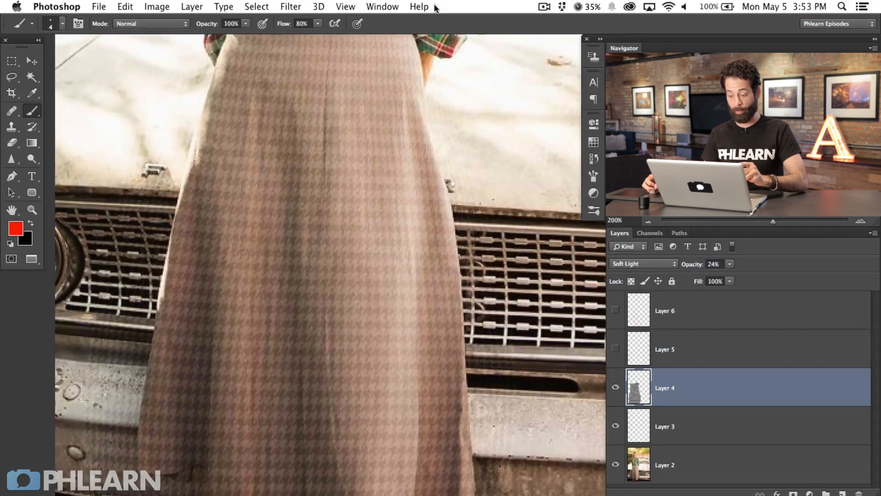
left_click(12, 176)
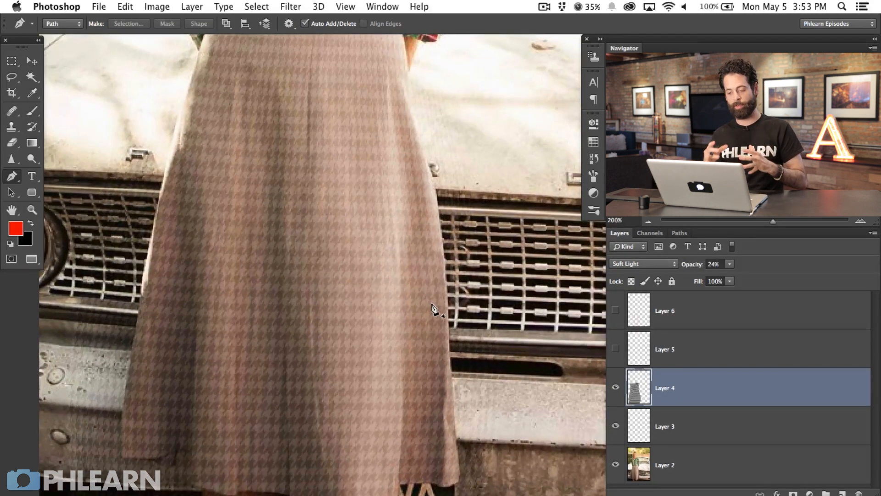
mouse_move(182, 172)
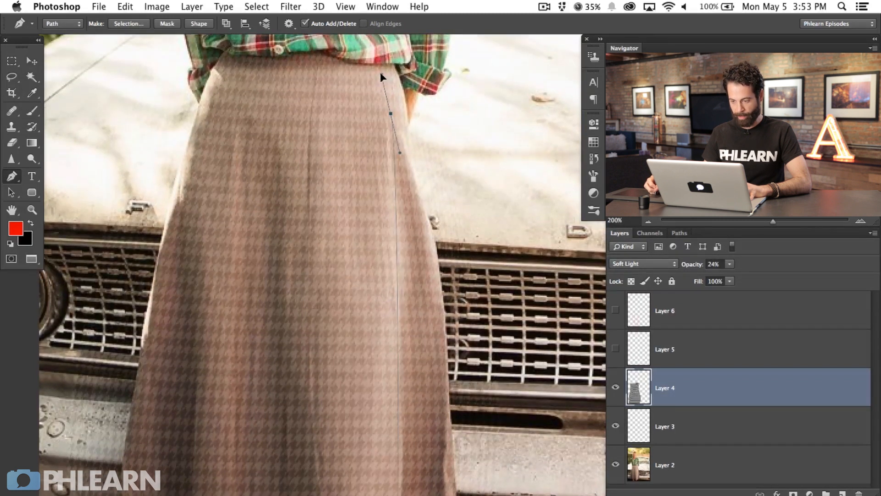
Turn the traced right-panel path into a selection with a tiny feather.
scroll("down", 3)
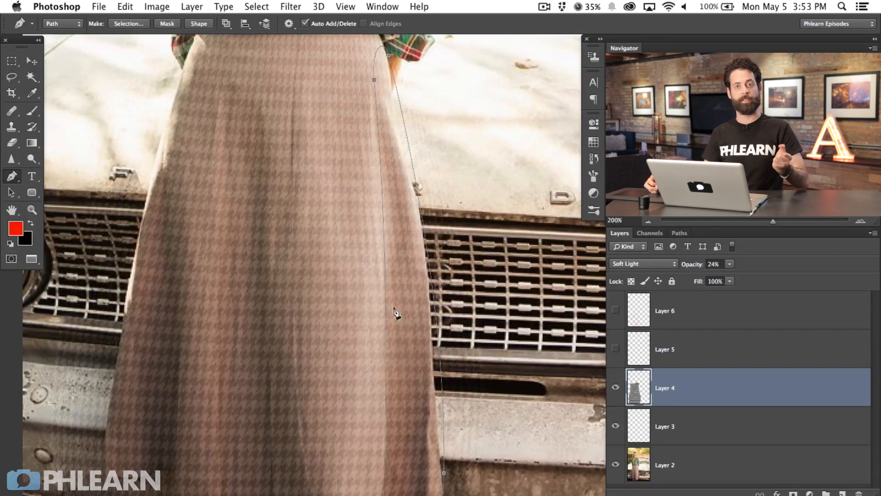
mouse_move(410, 279)
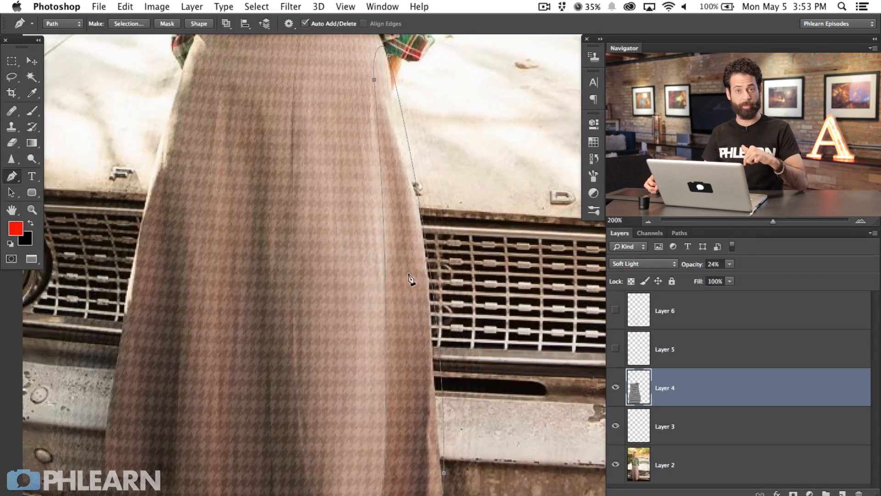
mouse_move(416, 362)
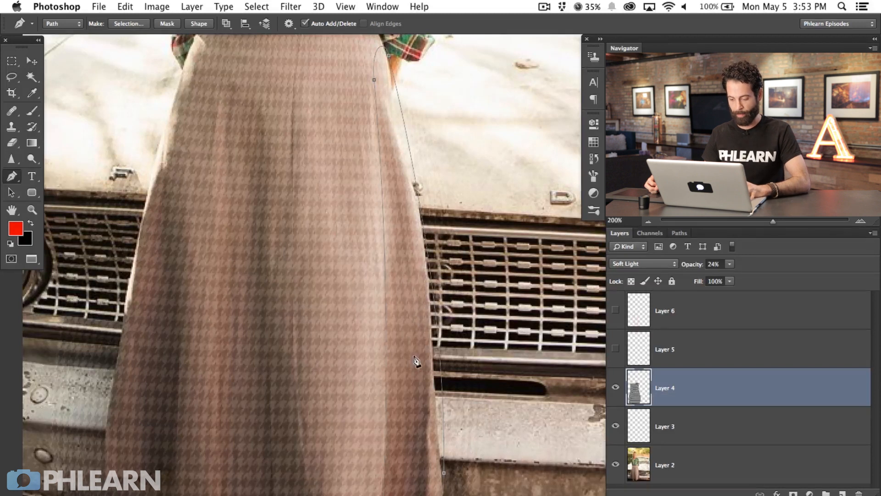
right_click(416, 359)
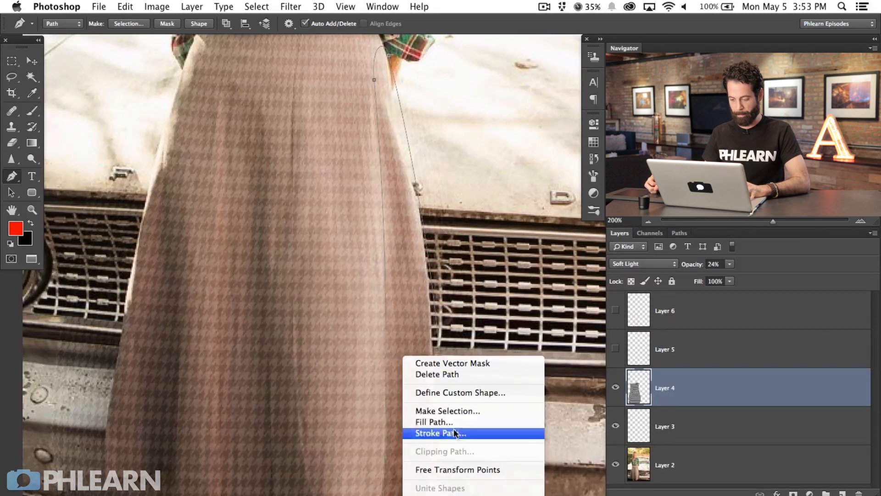
left_click(447, 411)
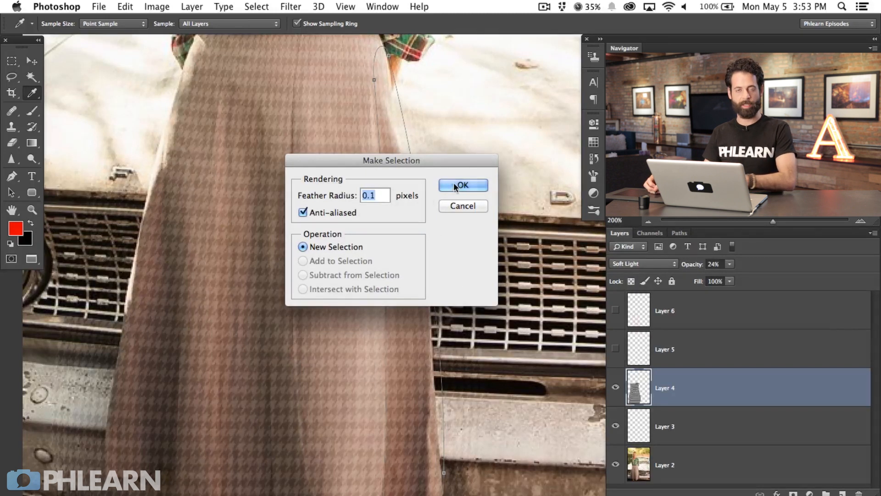
left_click(463, 185)
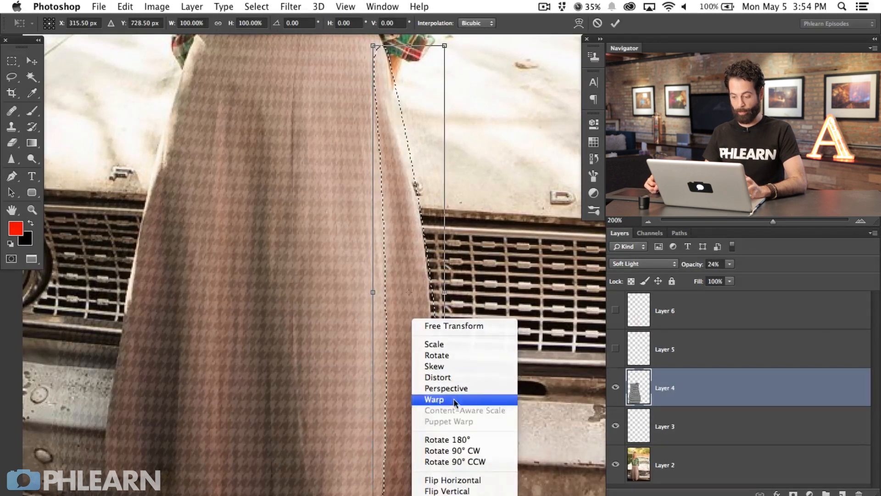
Switch the transform to Warp to bend the pattern onto the right skirt panel.
left_click(434, 399)
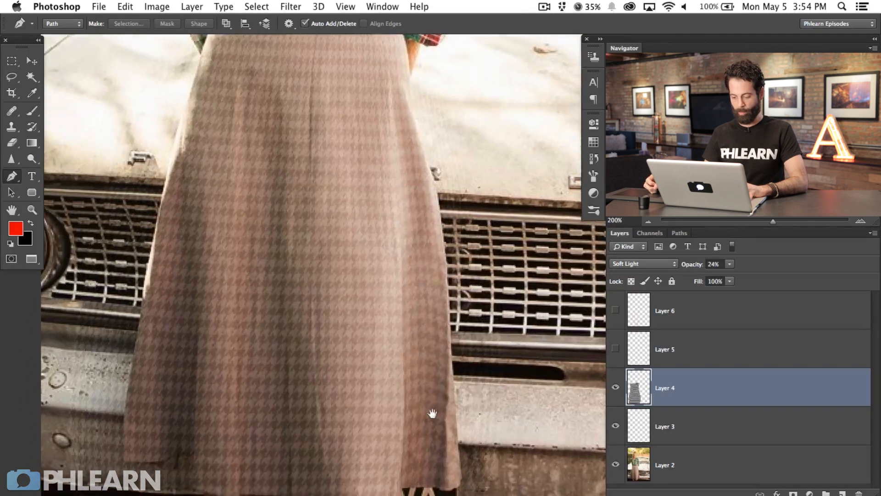
Check the red guides, make the middle fold path a feathered selection and start transforming it with Cmd+T.
left_click(389, 73)
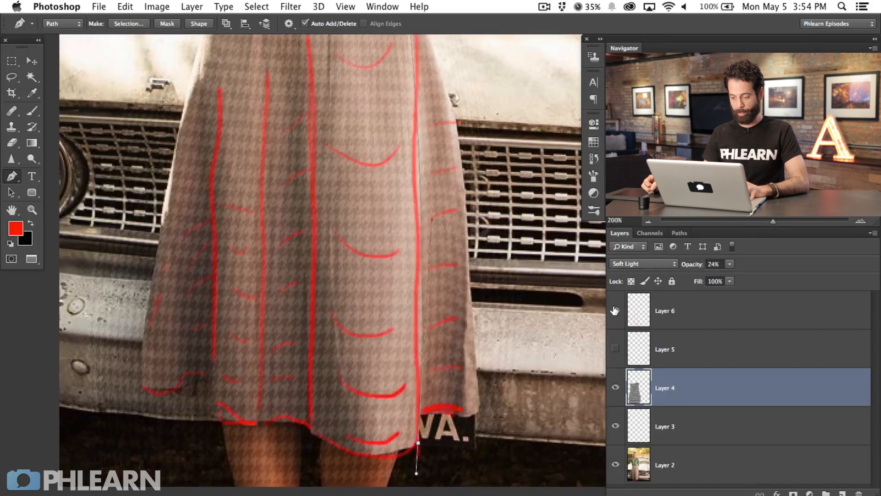
left_click(615, 310)
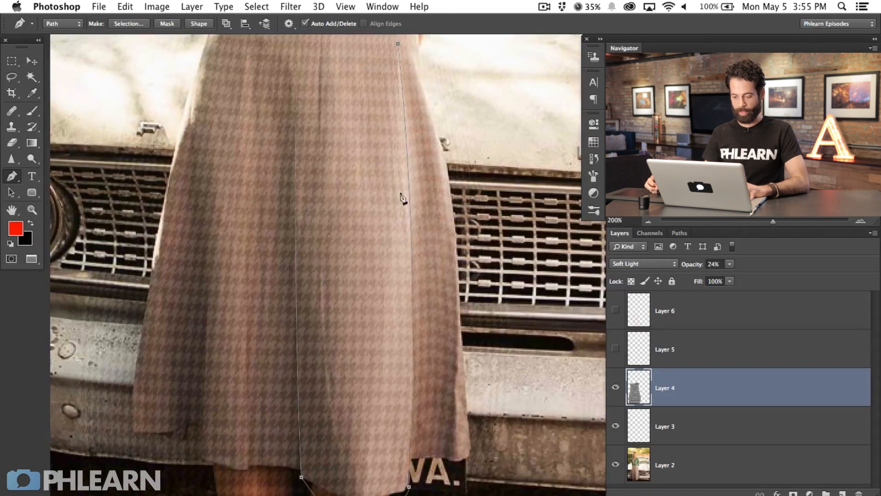
right_click(402, 199)
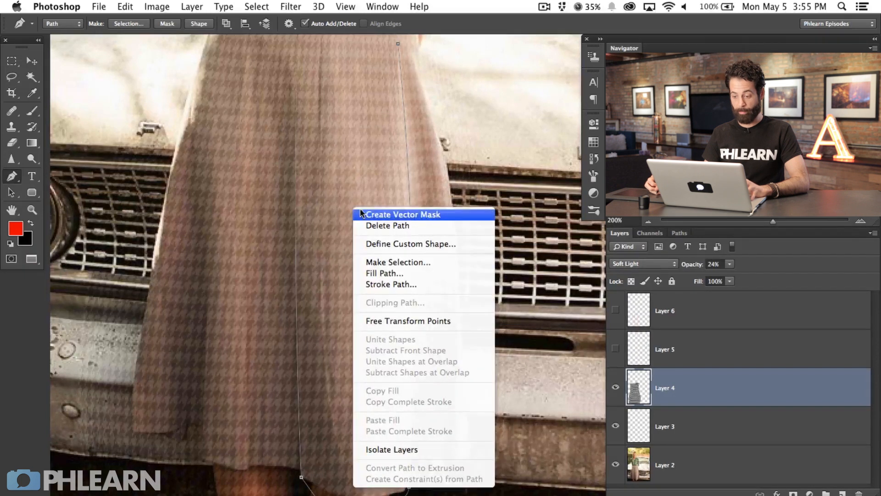
left_click(397, 261)
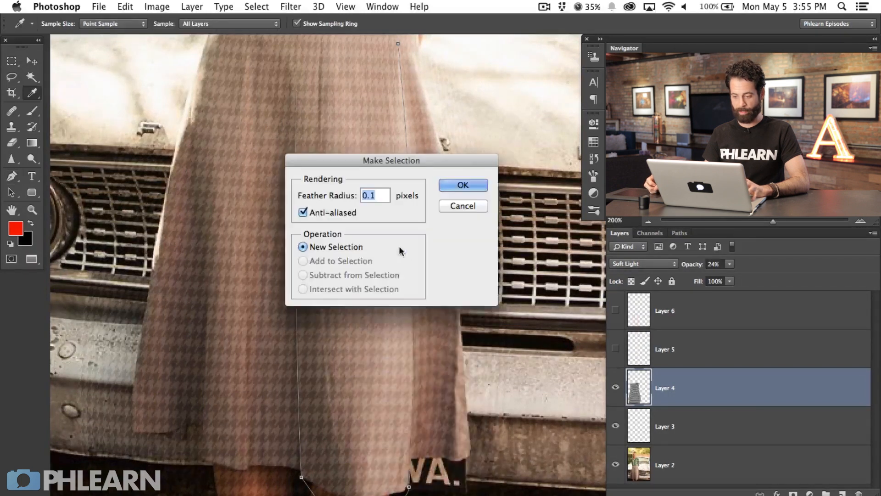
left_click(461, 184)
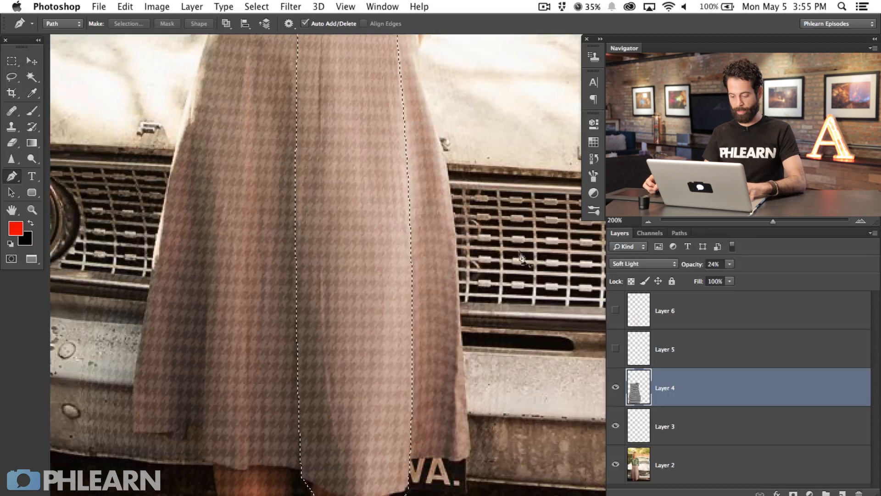
key("cmd+t")
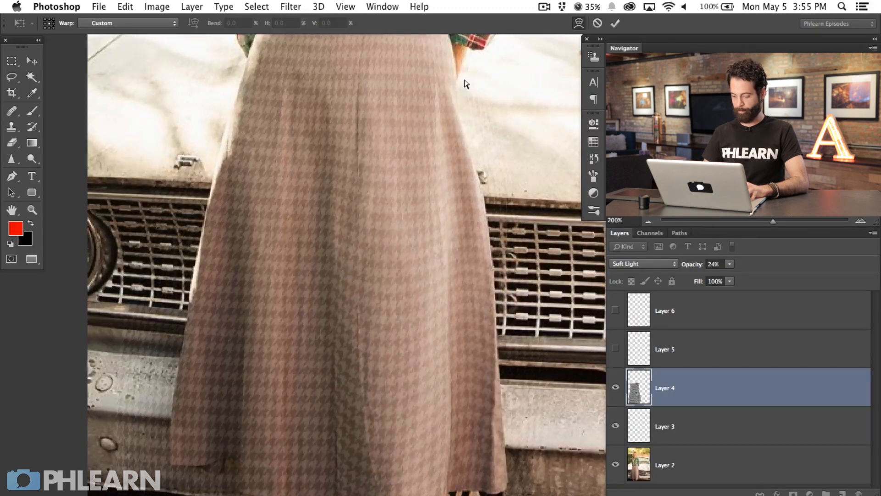
Commit the warp, select the next fold path and commit the warp along that fold too.
left_click(12, 176)
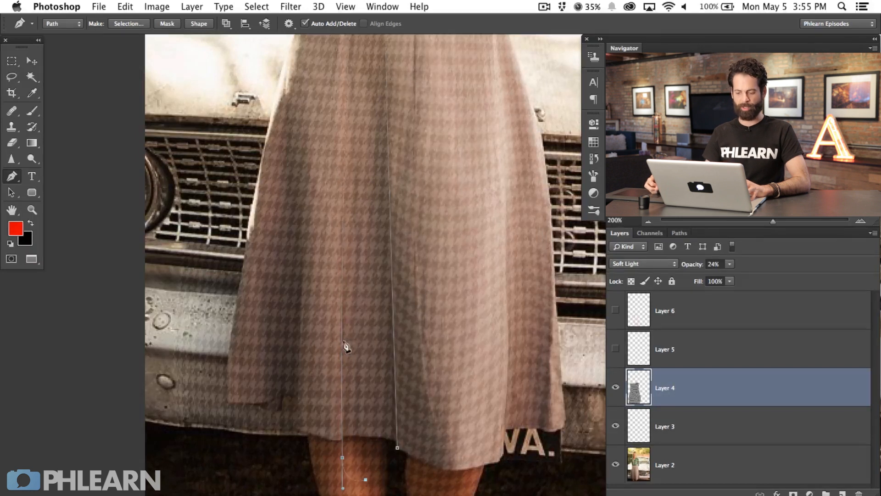
right_click(346, 346)
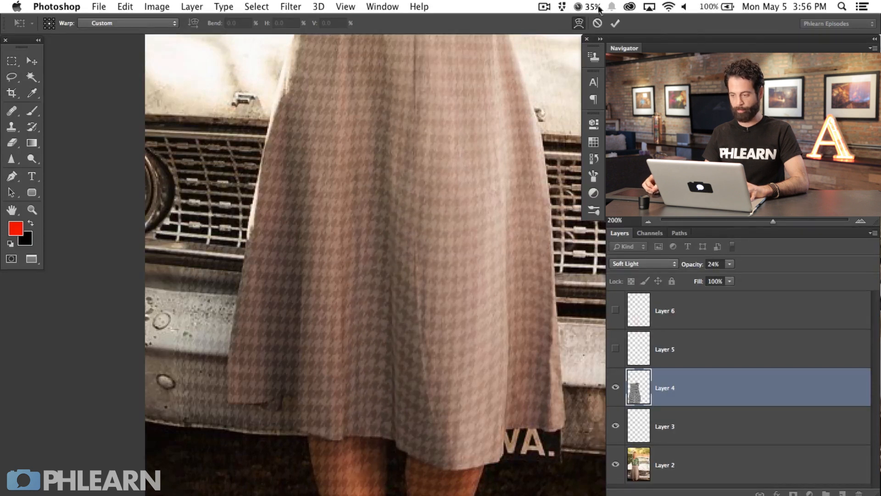
left_click(11, 176)
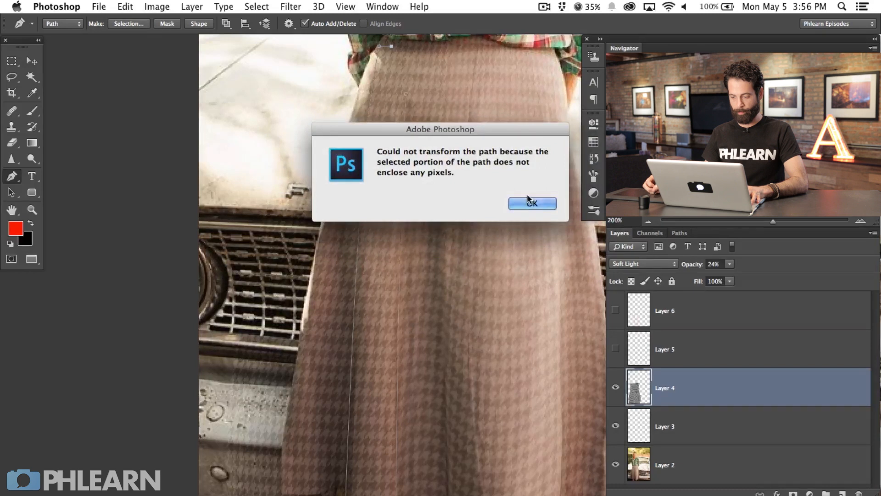
Dismiss the transform error, select the left fold path and commit the warp on the left panel.
left_click(530, 203)
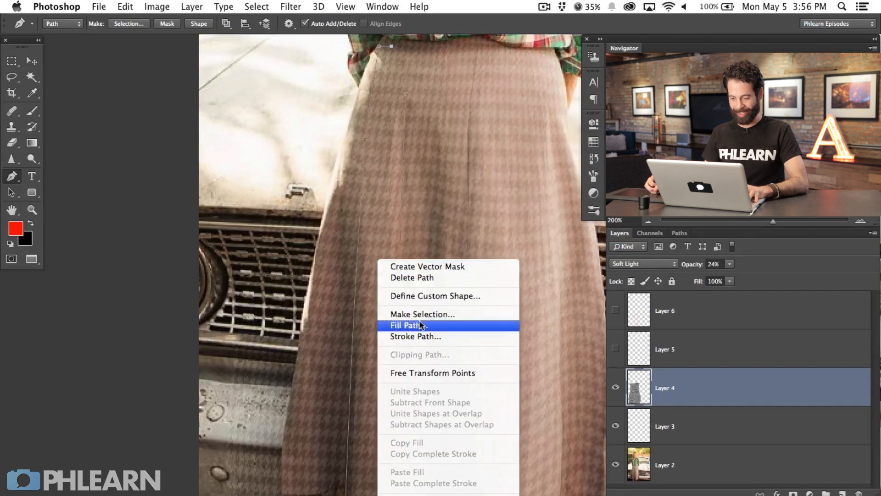
left_click(422, 313)
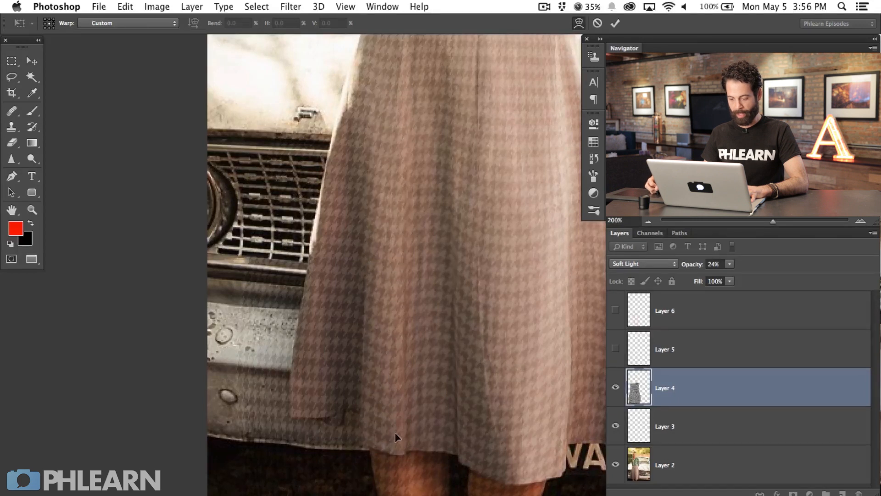
mouse_move(400, 465)
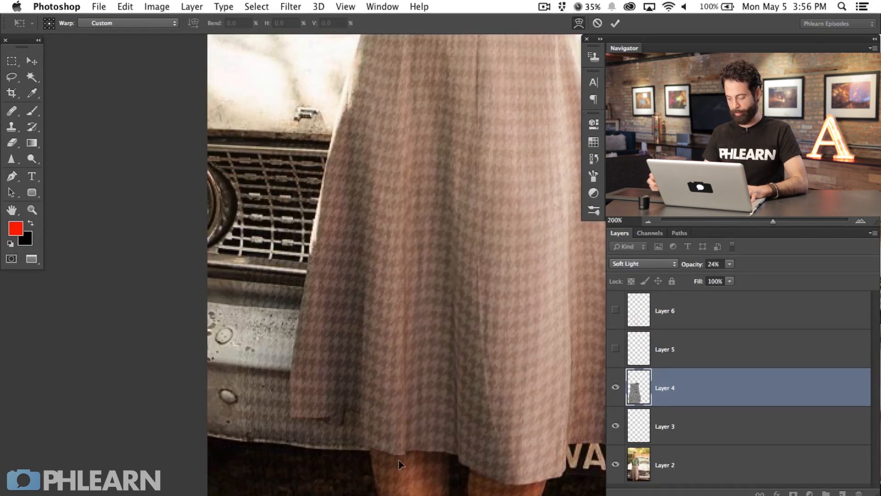
left_click(12, 176)
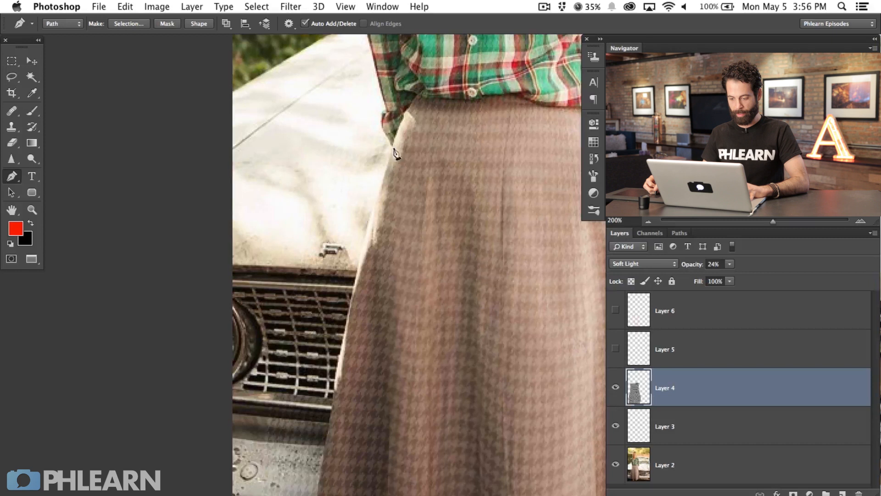
Trace a path along the skirt's left hem and switch its transform to Warp.
left_click(384, 323)
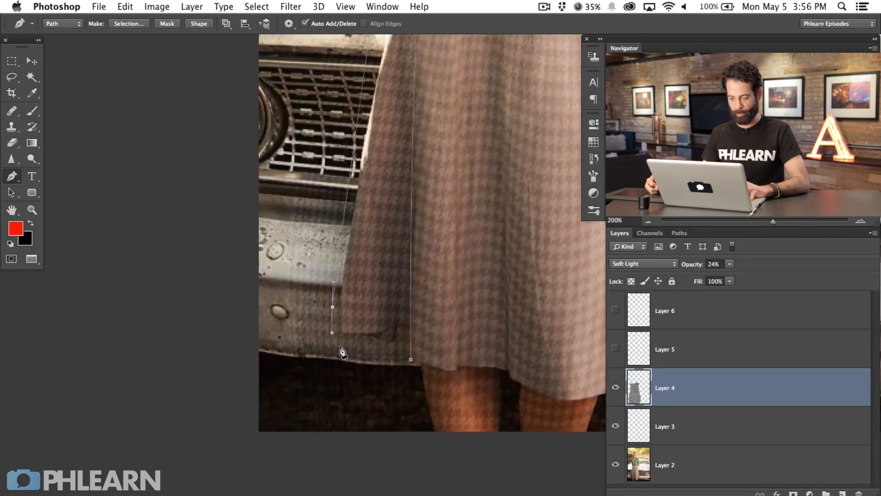
left_click_drag(331, 332, 381, 381)
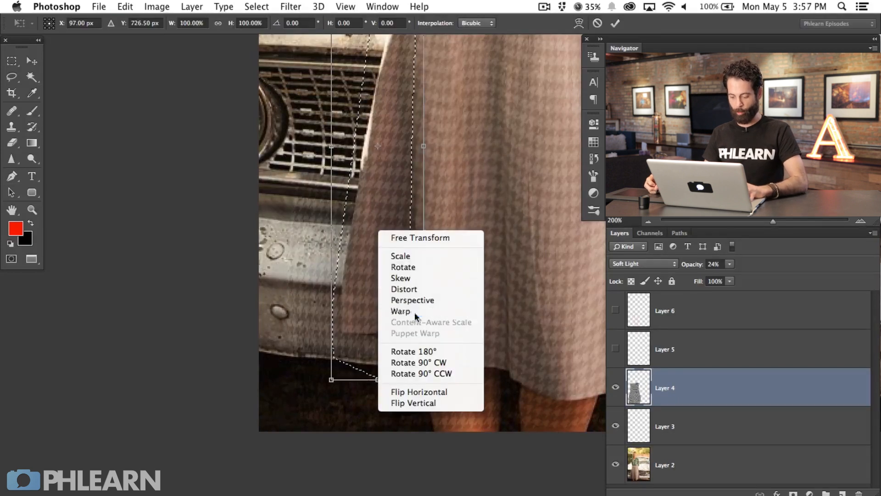
left_click(401, 312)
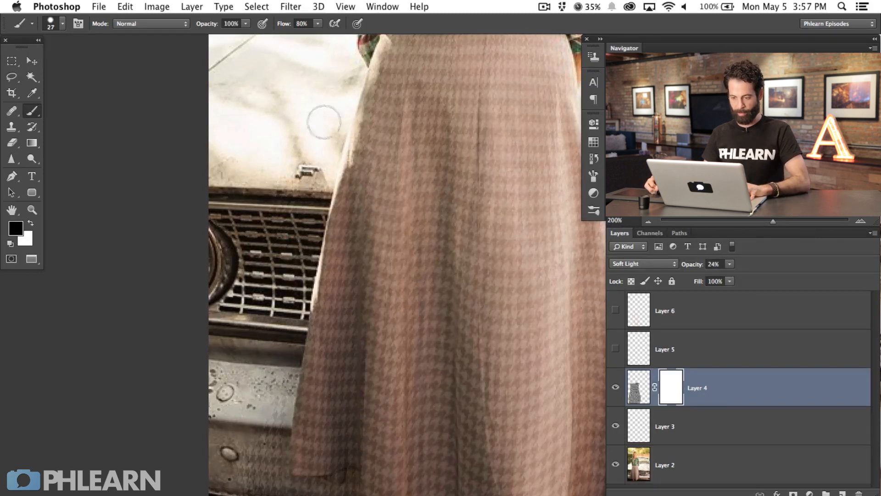
Paint black on the layer mask to hide the houndstooth outside the dress.
left_click_drag(323, 121, 259, 474)
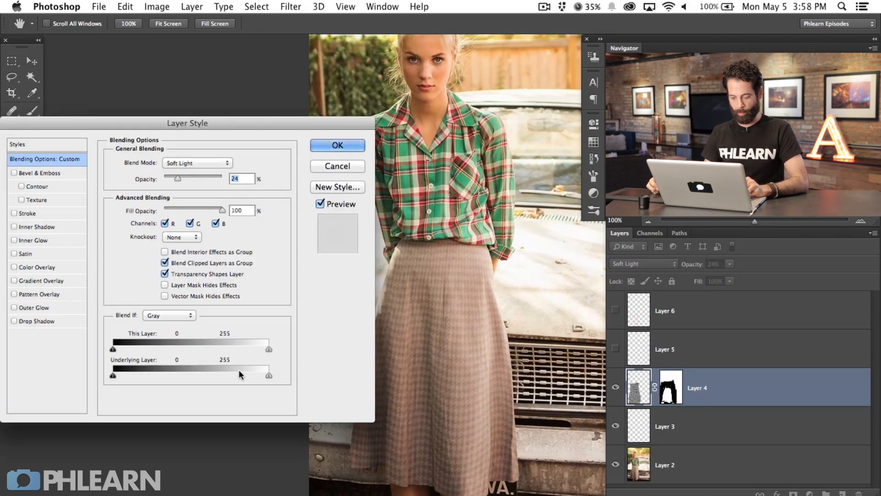
Split the Underlying Layer shadow slider to fade the pattern from dark shadows, set opacity to 36% and confirm.
left_click_drag(270, 375, 236, 375)
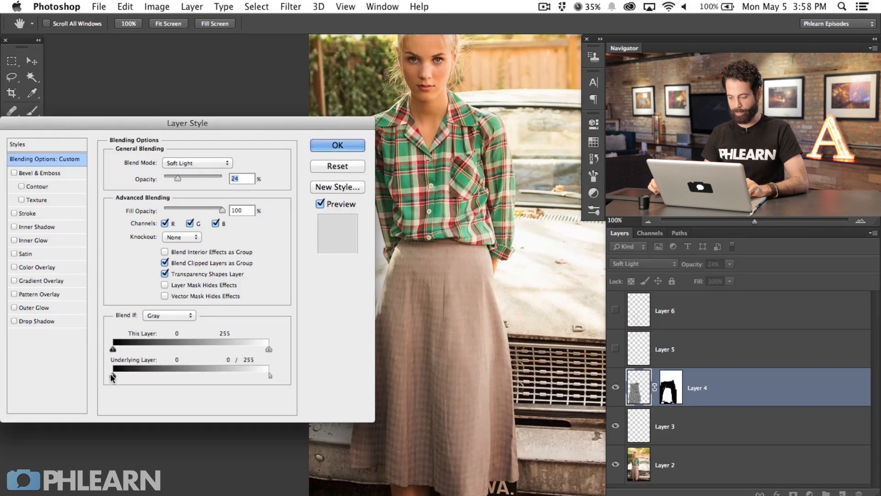
left_click_drag(112, 374, 178, 375)
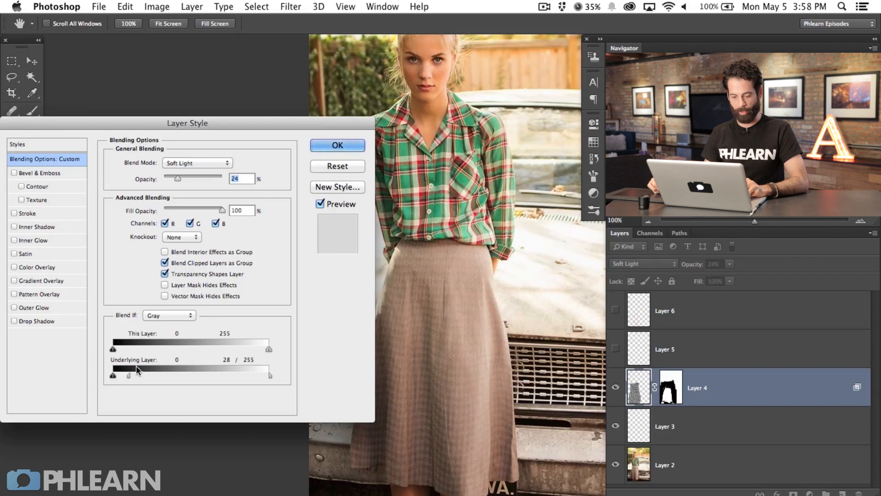
left_click_drag(177, 178, 188, 178)
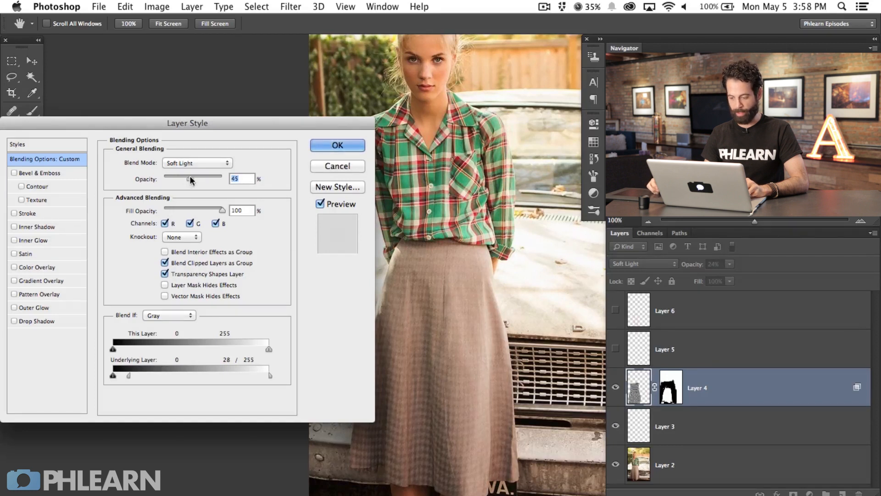
left_click_drag(186, 179, 179, 179)
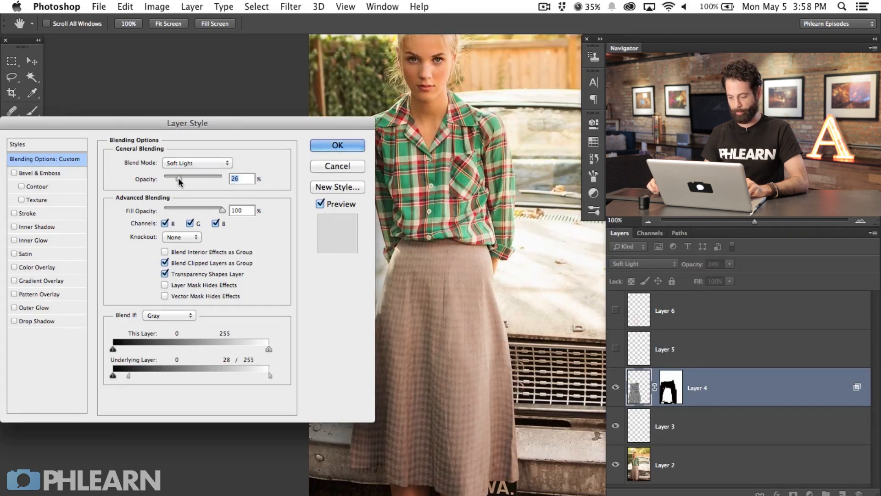
left_click_drag(175, 179, 185, 179)
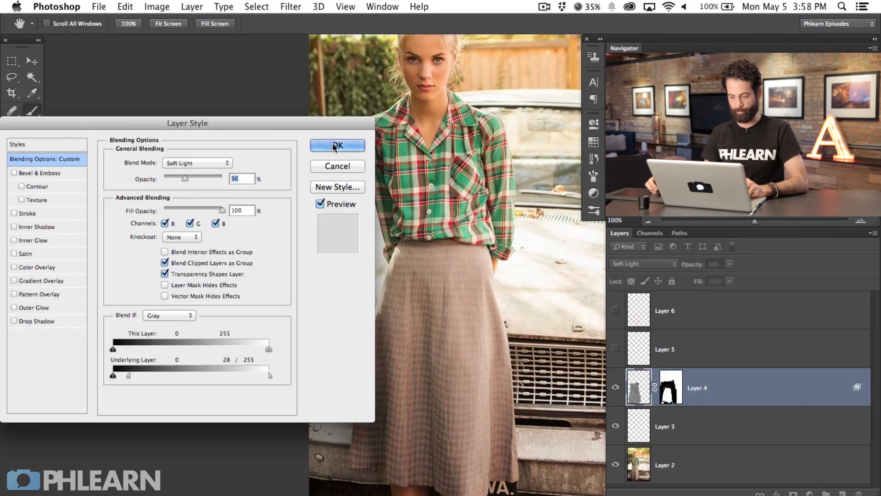
left_click(337, 146)
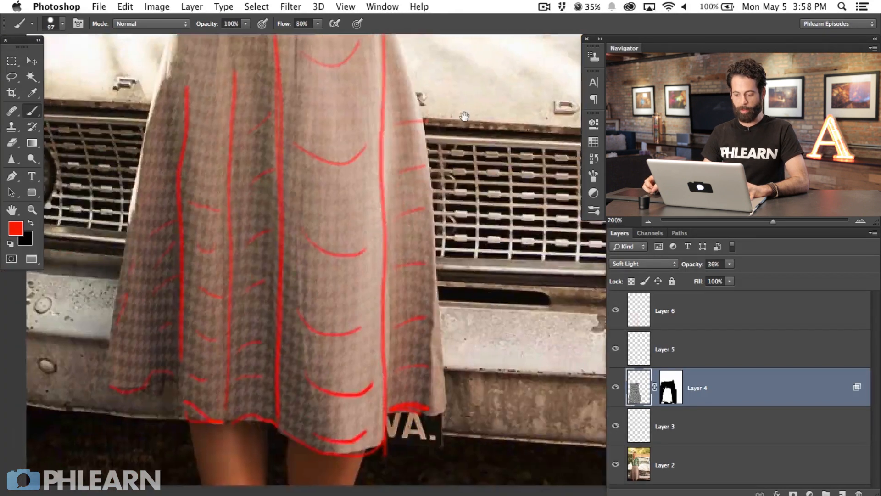
Hide Layer 6's red fold guide lines, leaving the blended houndstooth skirt visible.
left_click(615, 310)
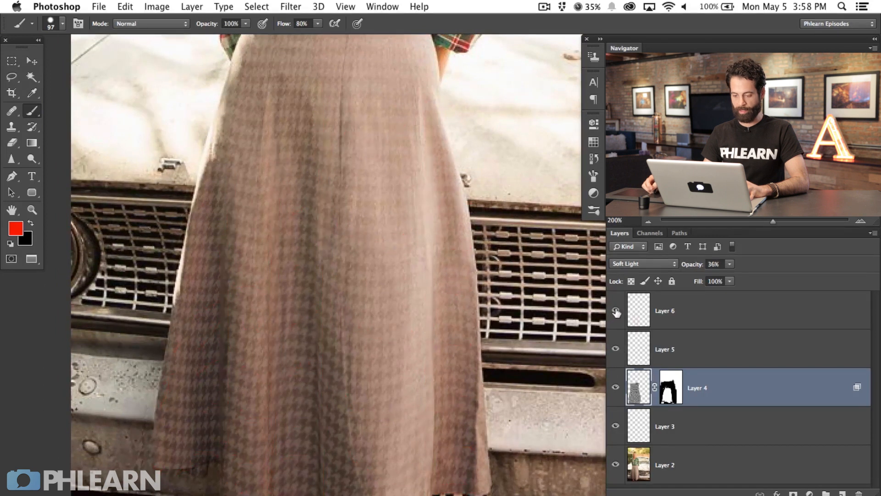